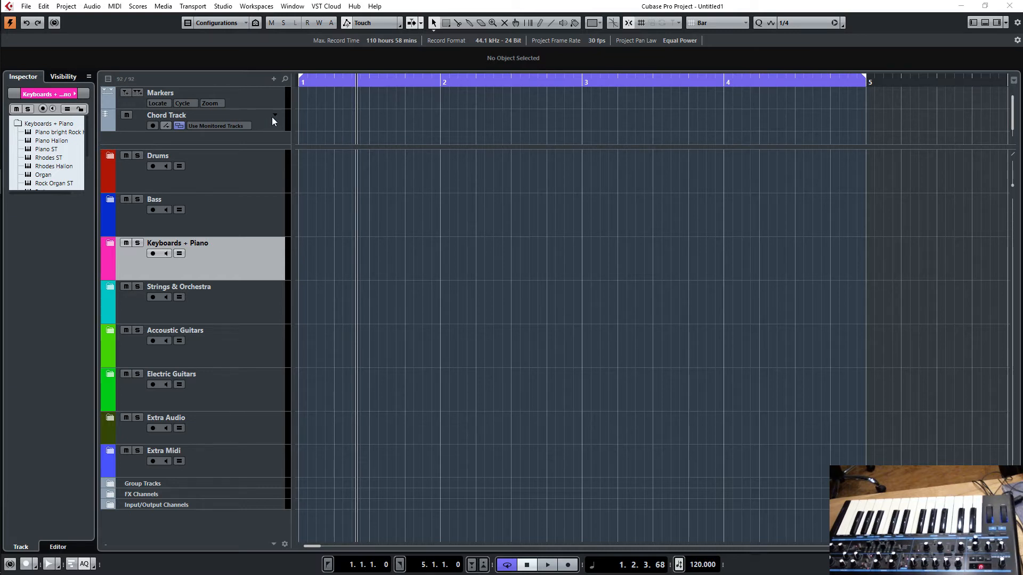
- Select the Chord Track header to show its chord-voicing settings in the Inspector
click(166, 115)
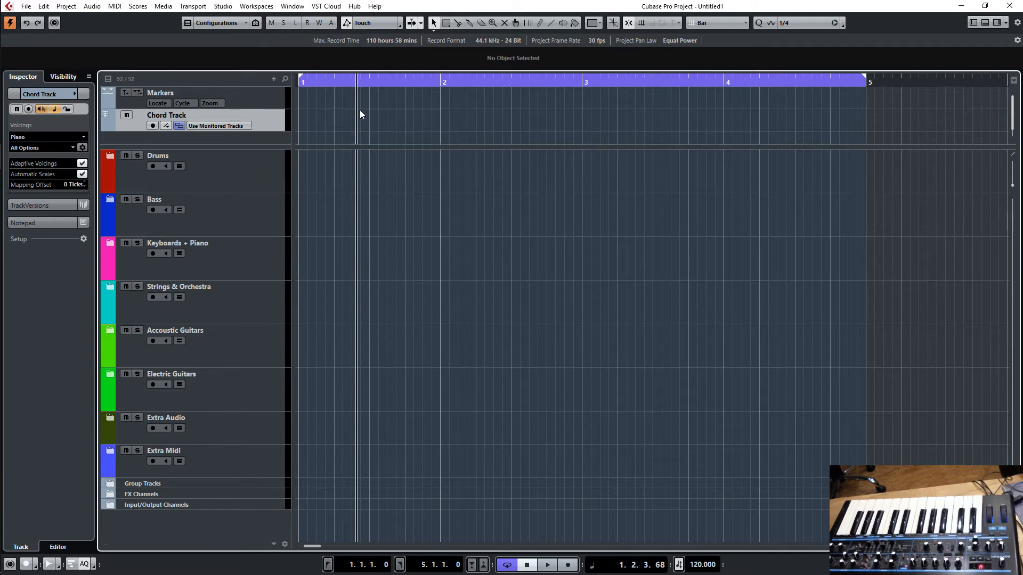
mouse_move(332, 119)
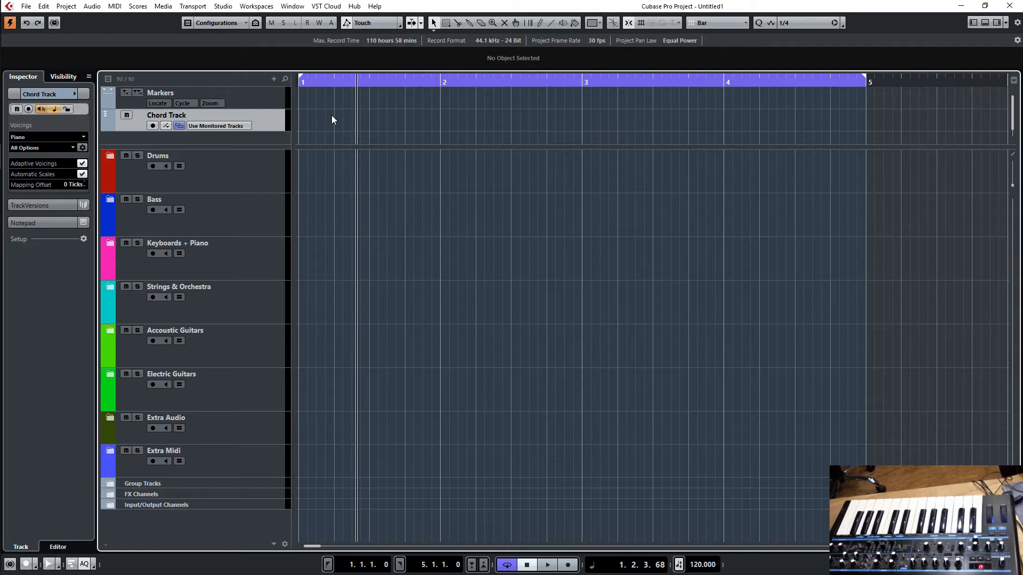
mouse_move(308, 123)
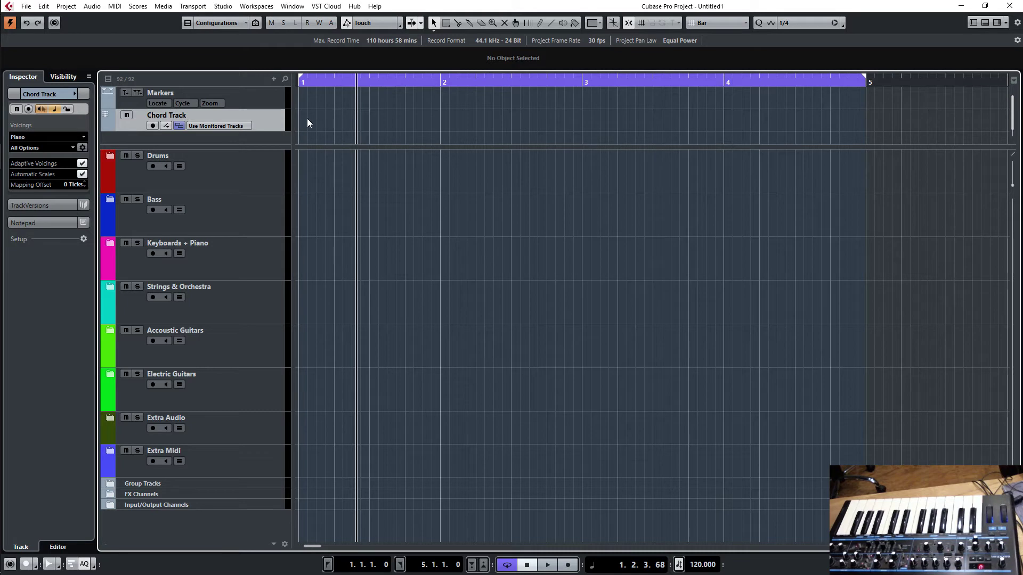
- With the Draw tool, add a C chord event at bar 1 of the Chord Track
right_click(308, 124)
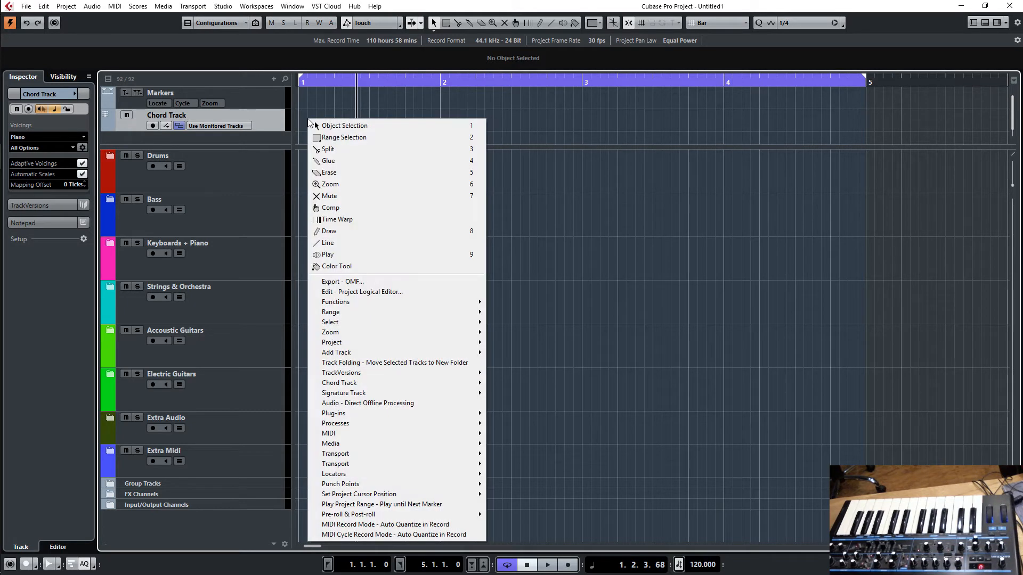
click(328, 231)
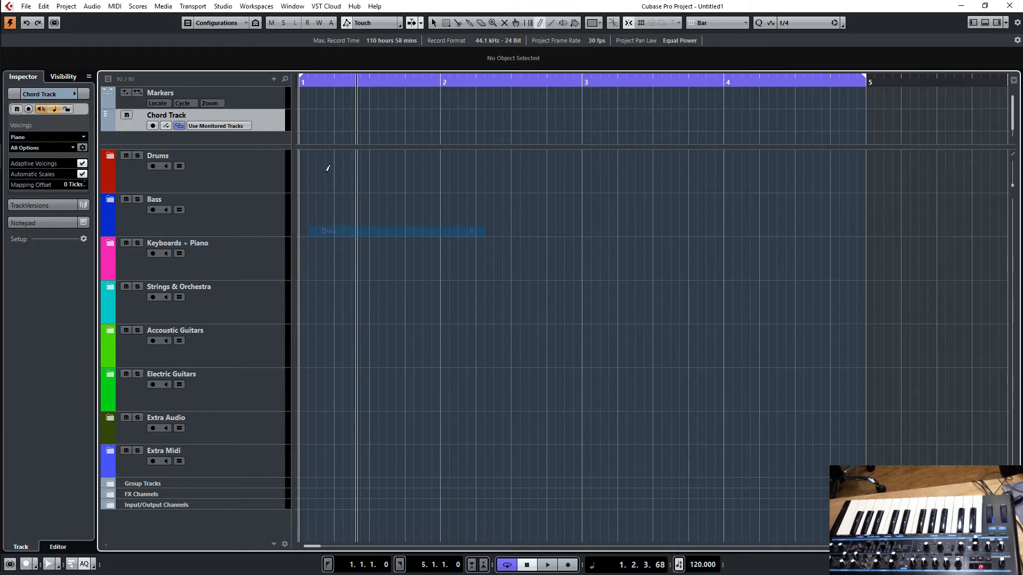
click(306, 121)
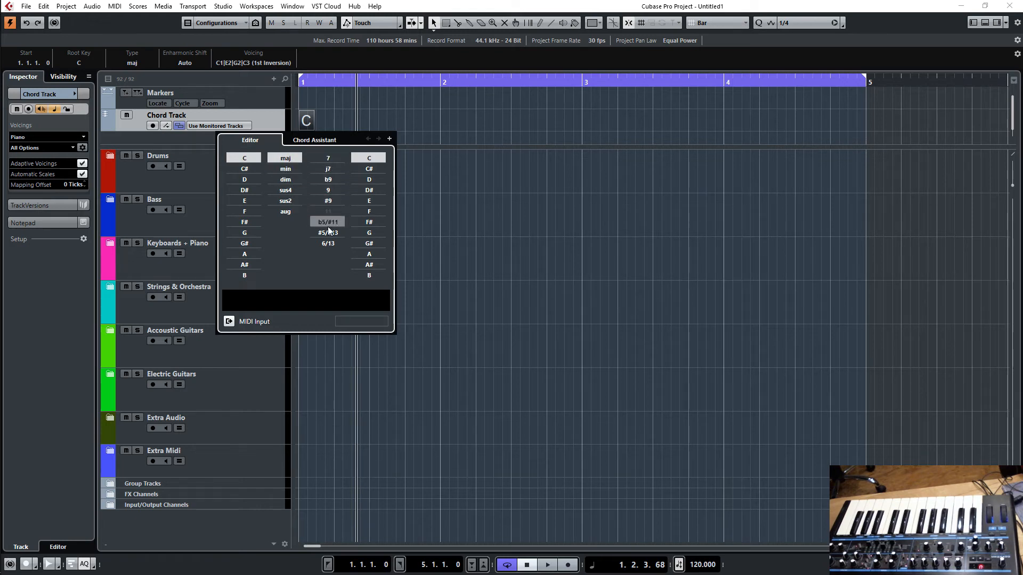
mouse_move(369, 158)
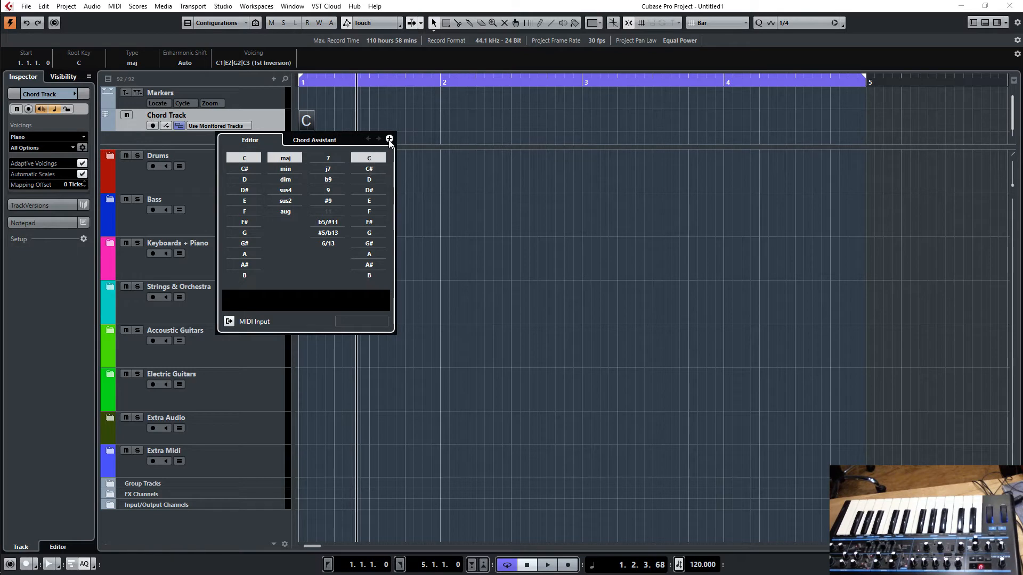
mouse_move(389, 139)
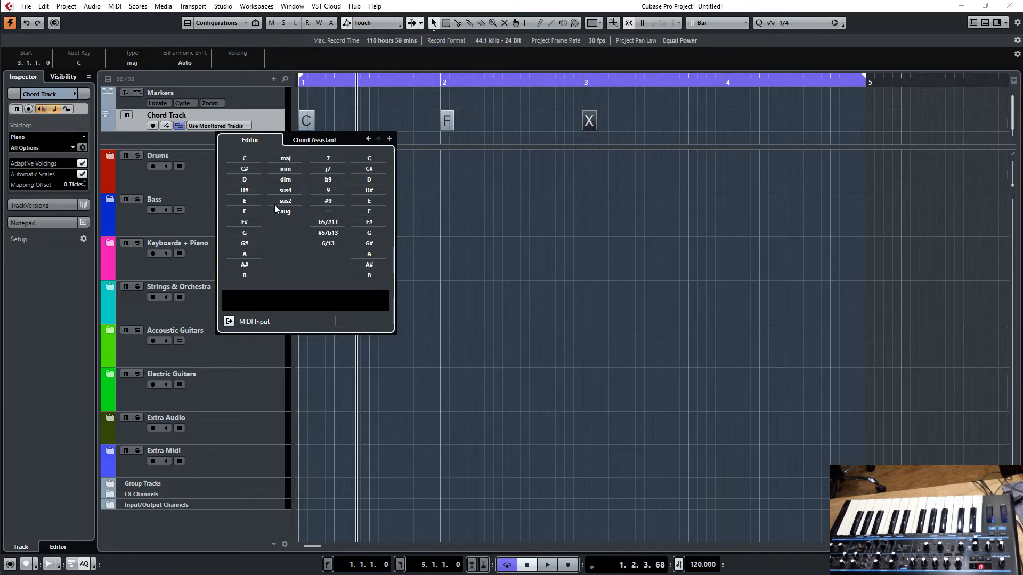
- Set the undefined chord at bar 3 to G in the Chord Editor
click(285, 180)
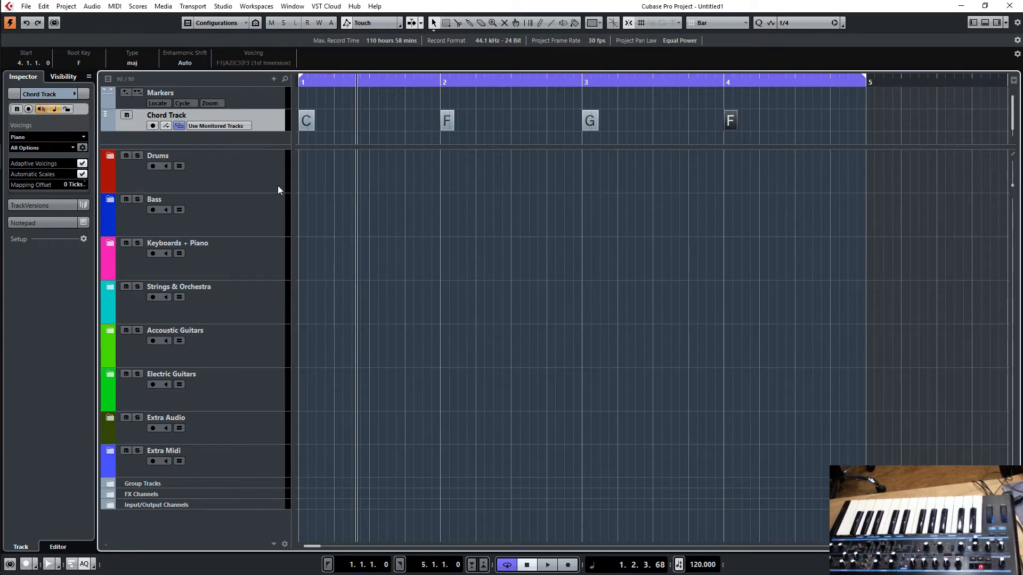
mouse_move(277, 189)
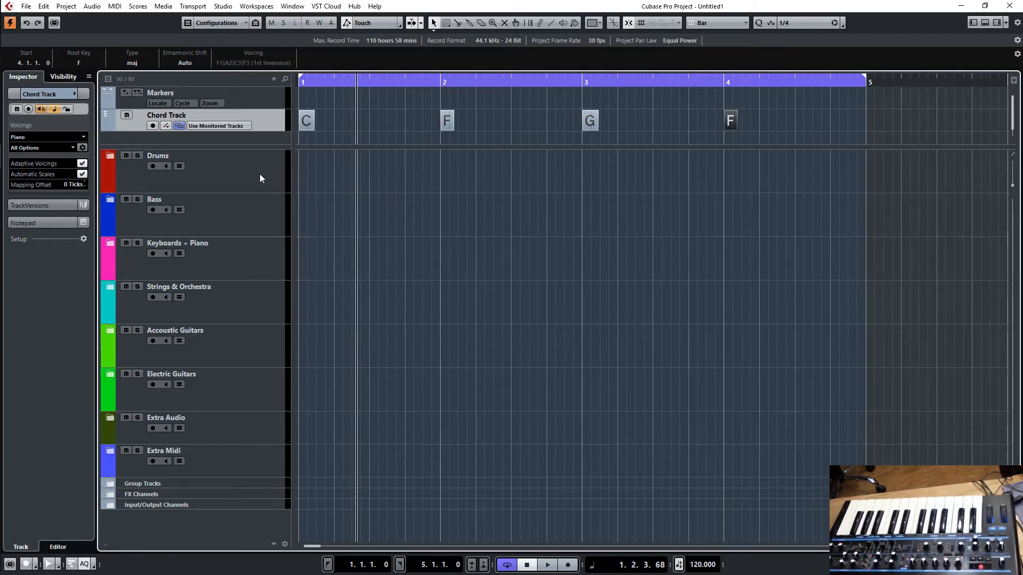
click(218, 125)
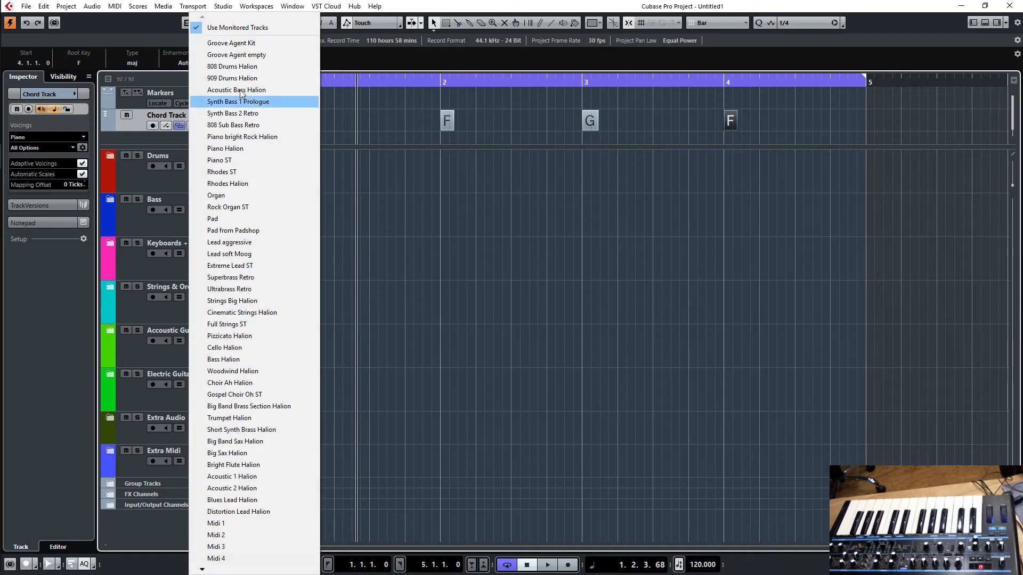
mouse_move(228, 199)
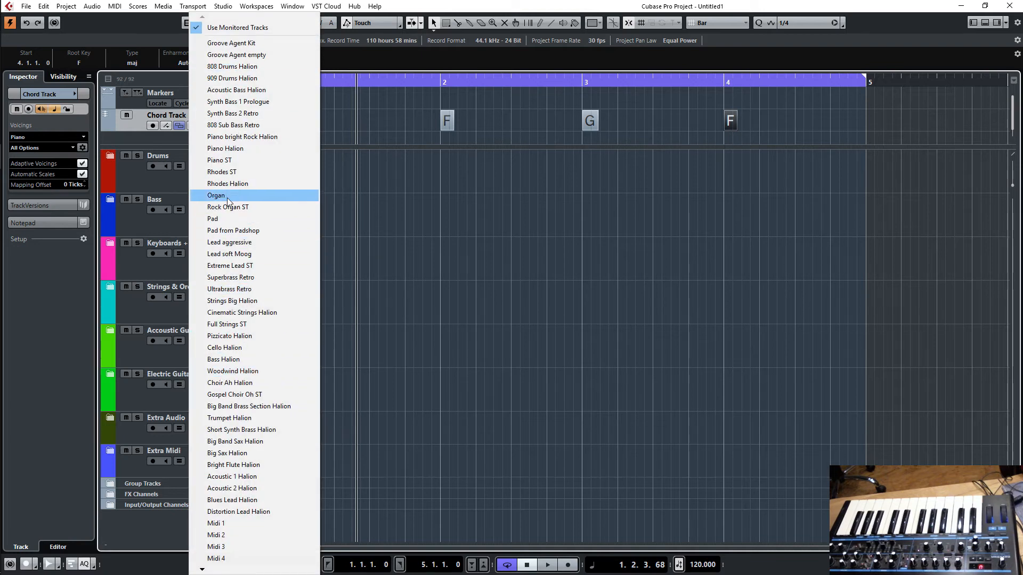
mouse_move(181, 186)
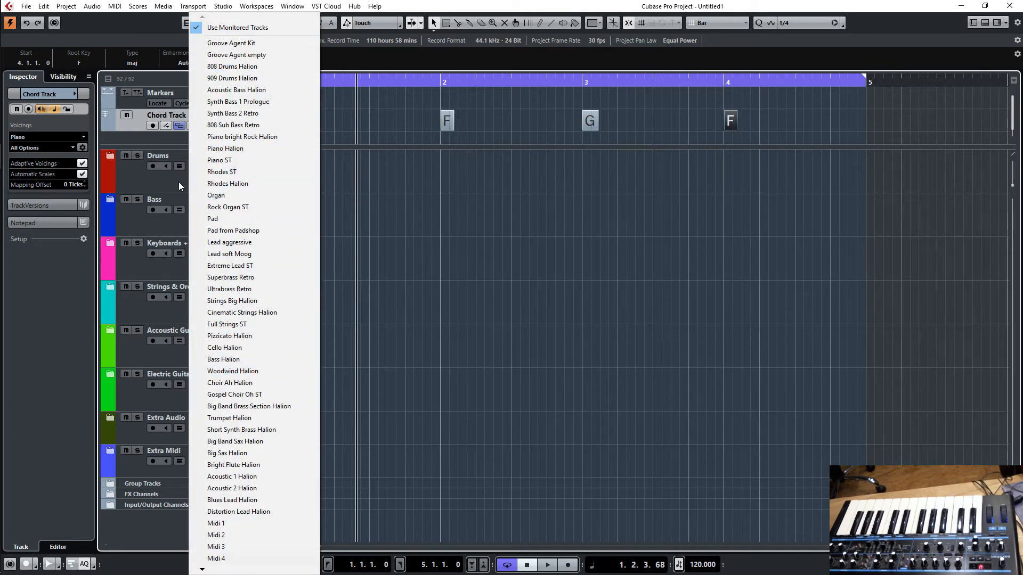
click(236, 27)
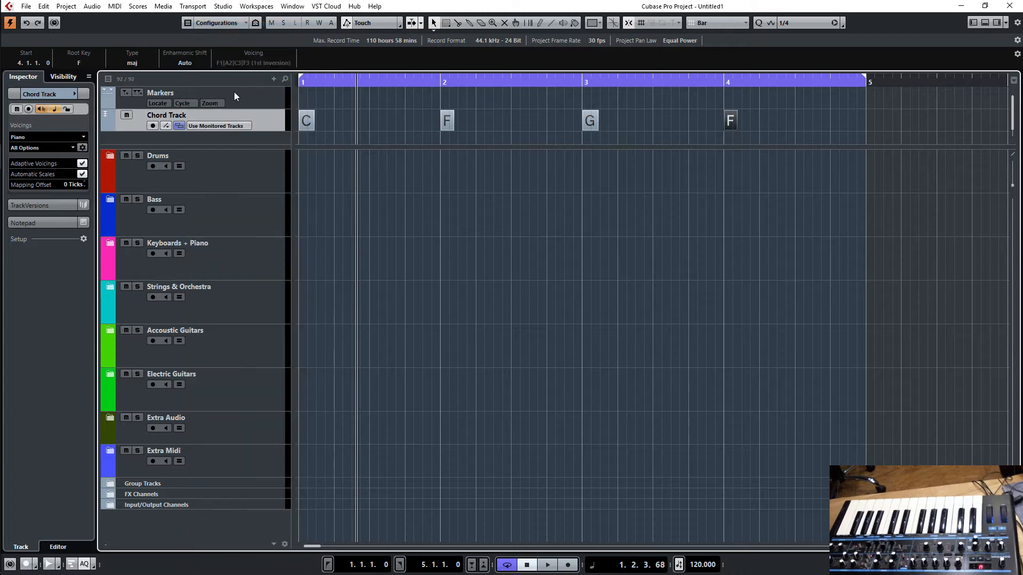
mouse_move(128, 250)
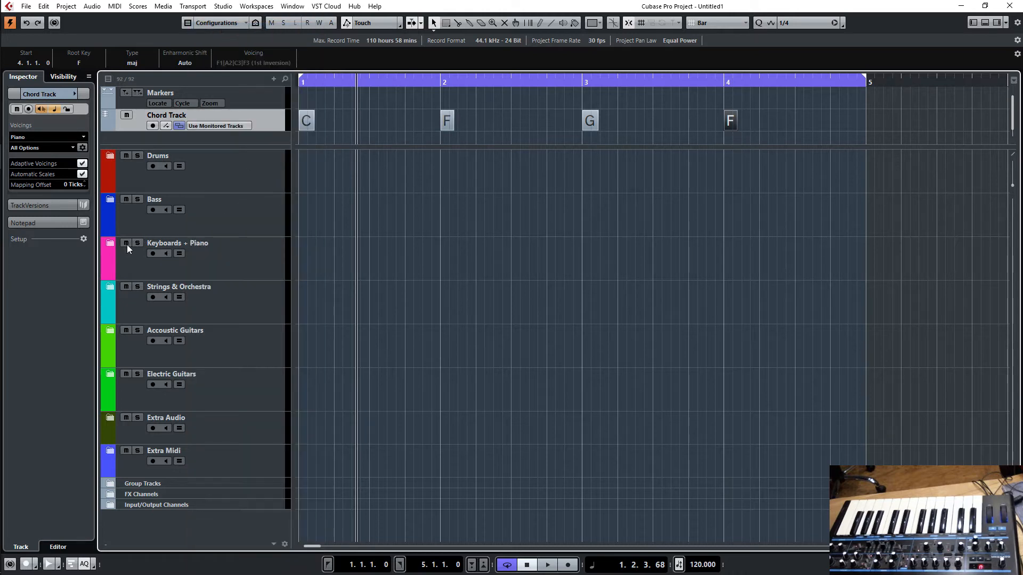
- Expand the Keyboards + Piano folder and arm Piano bright Rock Halion for recording
click(114, 243)
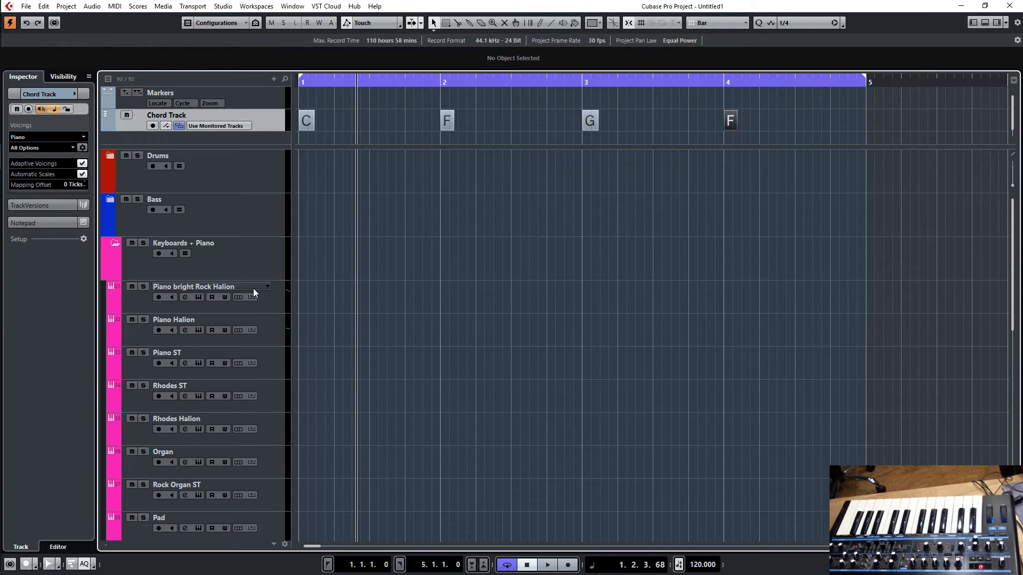
click(193, 286)
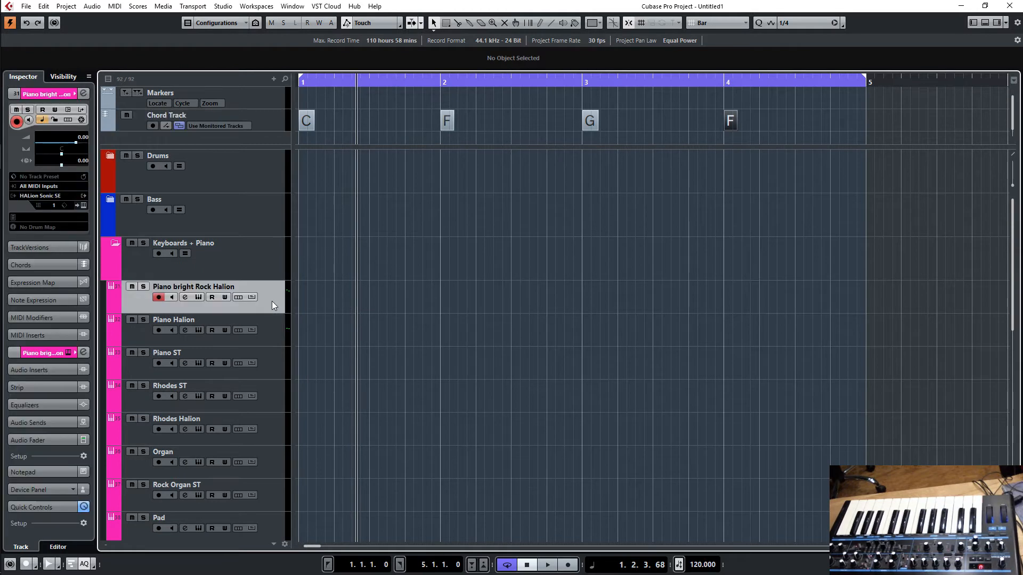
click(546, 564)
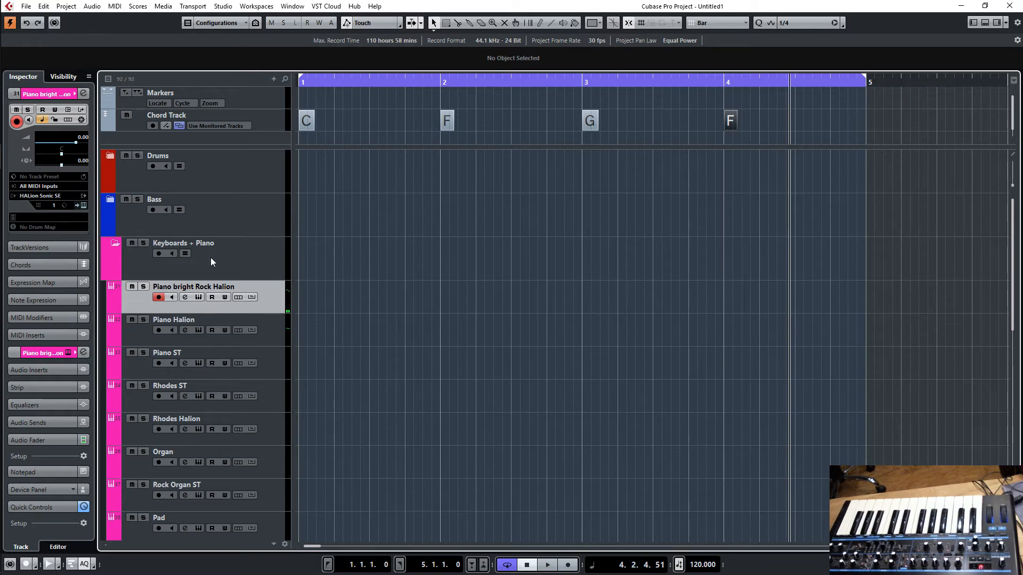
click(115, 155)
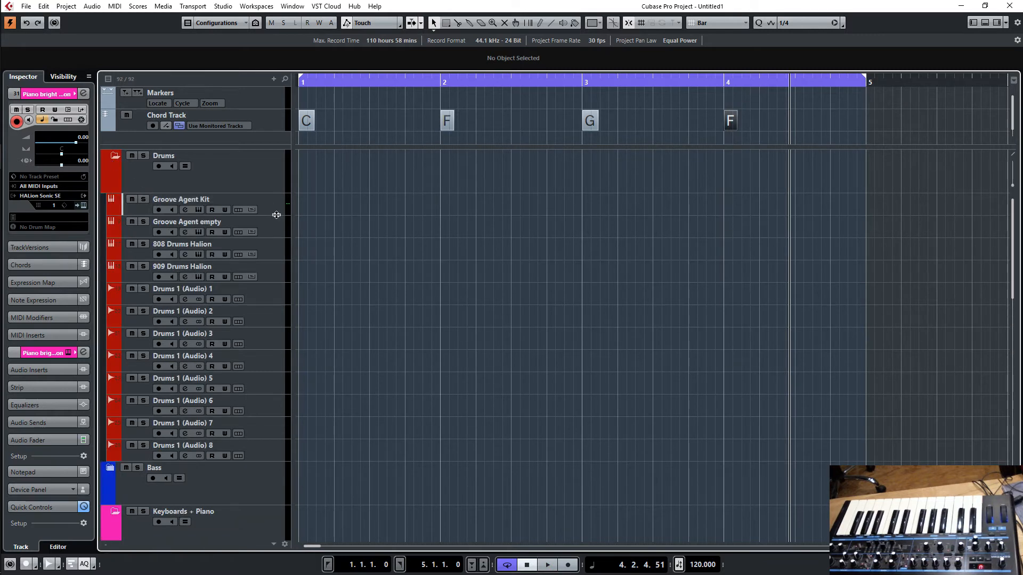
click(180, 198)
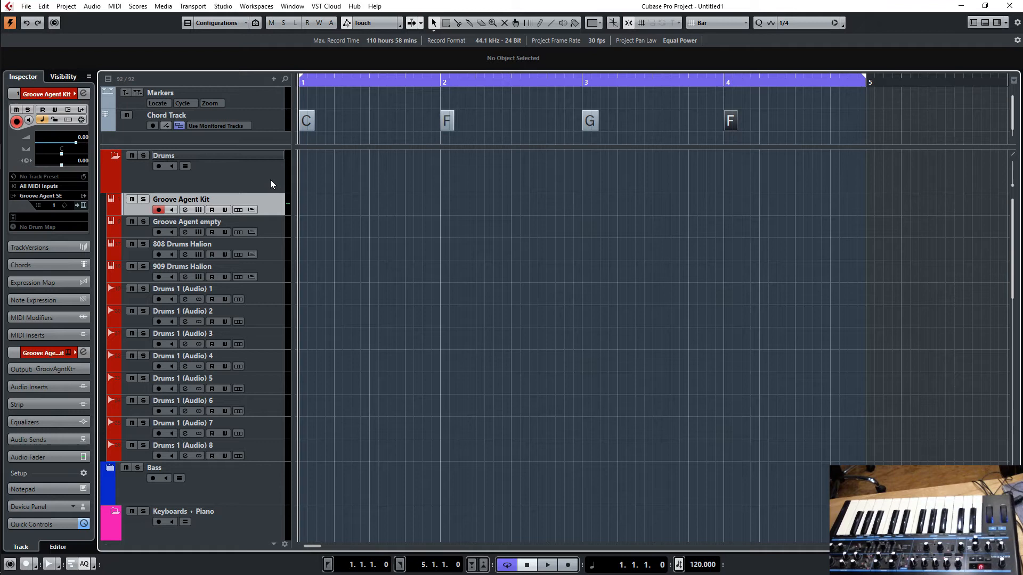
click(546, 564)
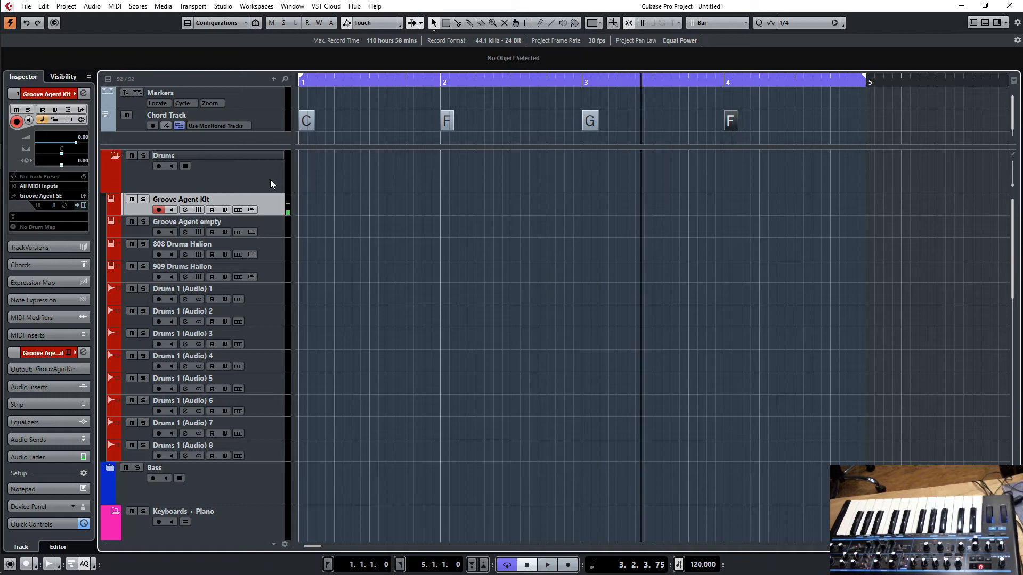
mouse_move(241, 177)
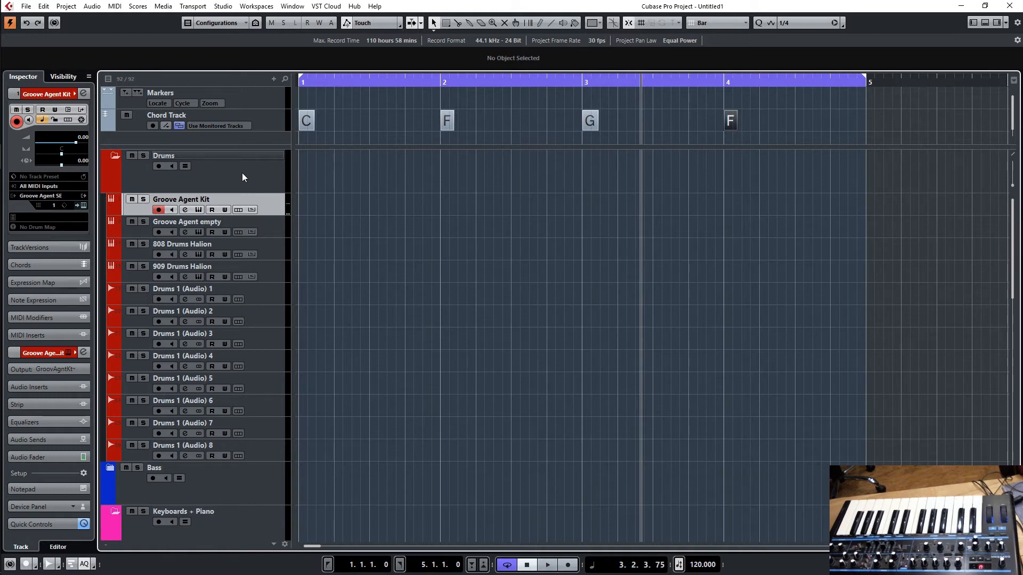
click(114, 155)
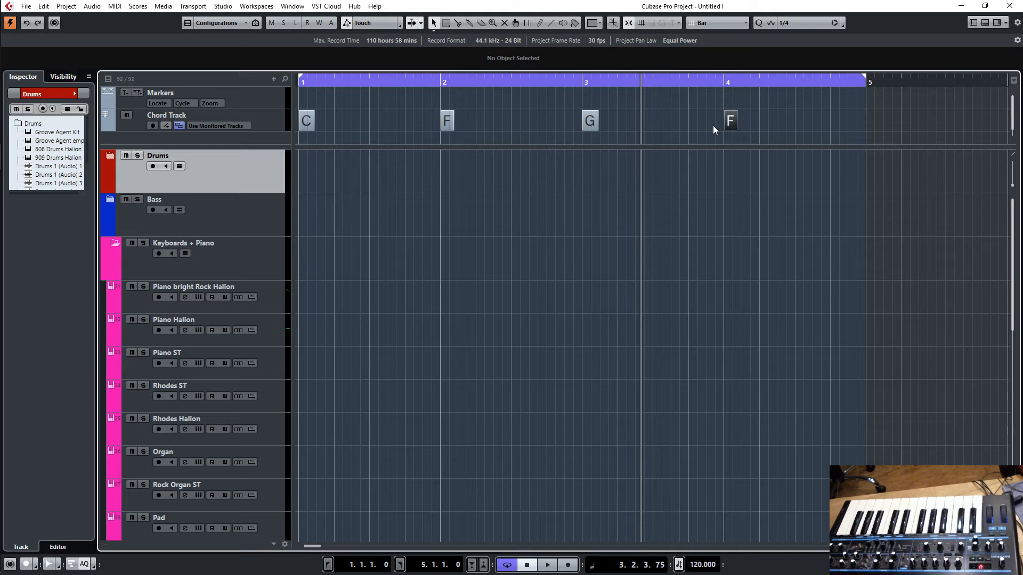
- Turn the selected chord events into a piano MIDI part, then mute the Chord Track
click(305, 121)
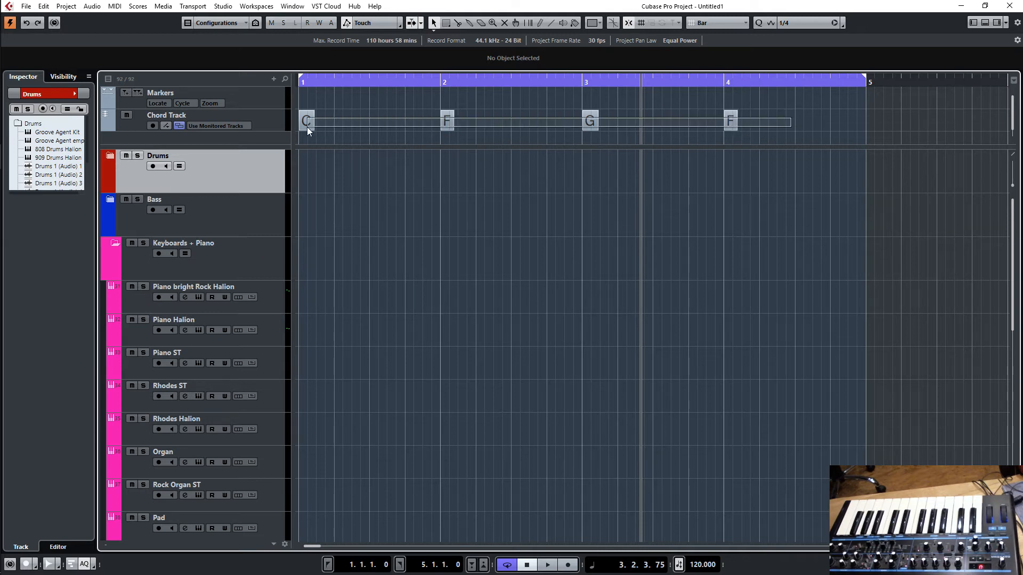
click(307, 122)
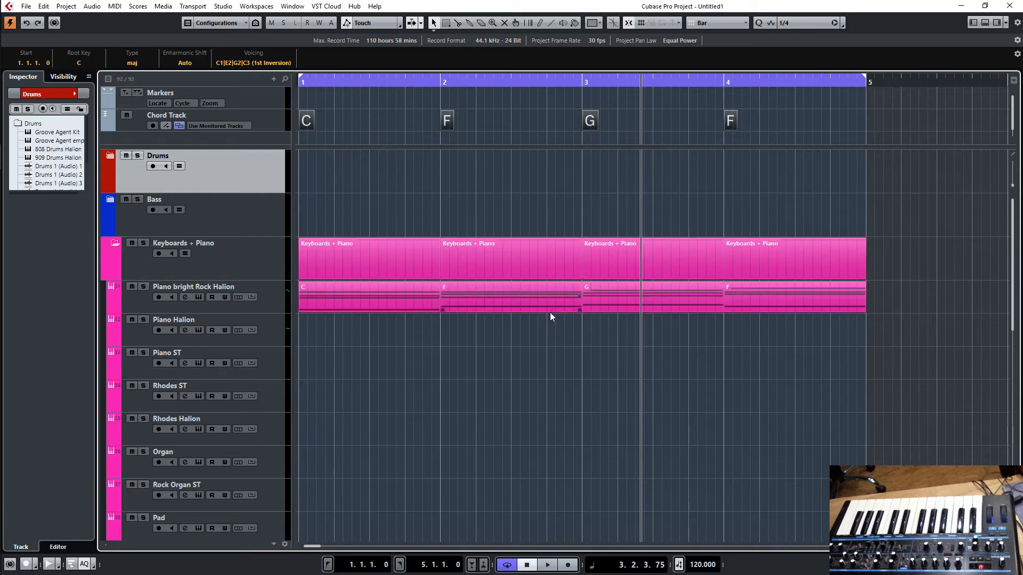
mouse_move(900, 303)
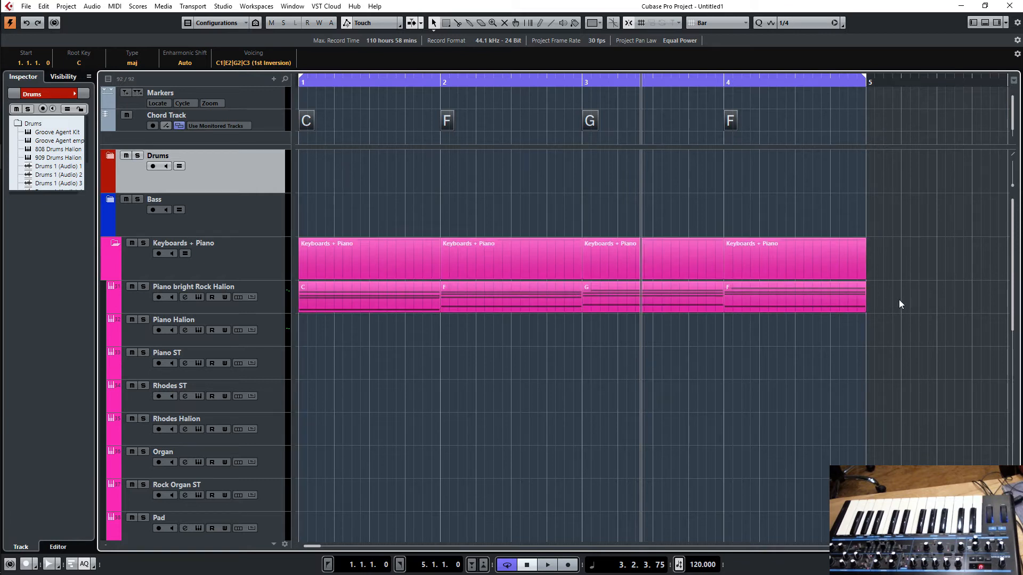
mouse_move(326, 162)
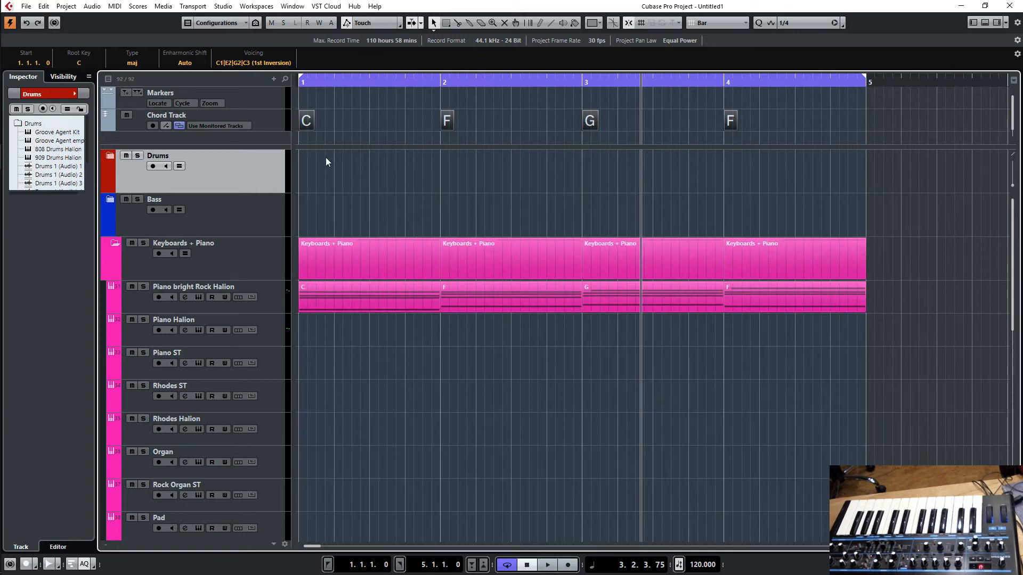
click(126, 115)
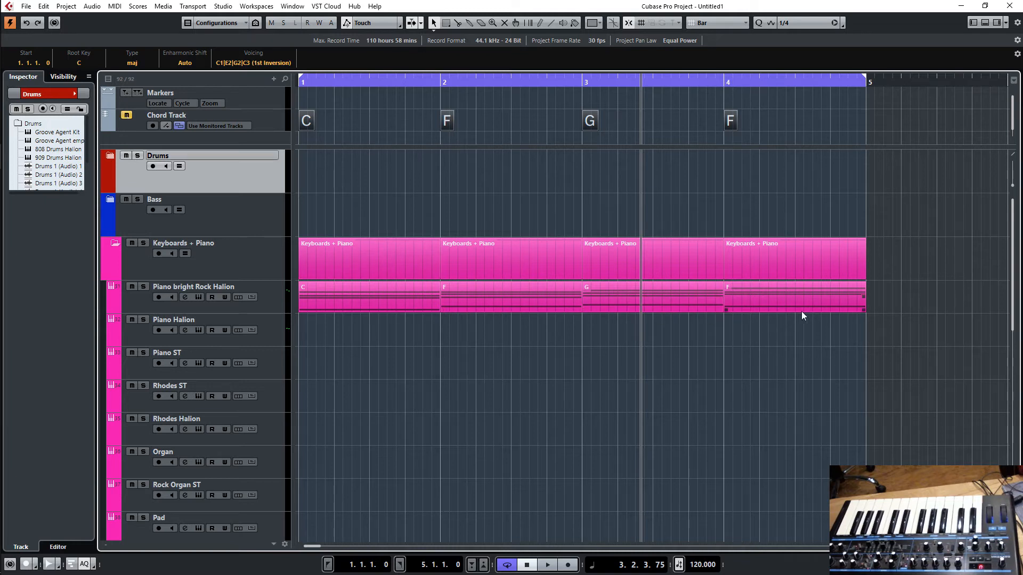
- Open the first chord part (C), then show the Chord Track's voicing settings
click(369, 297)
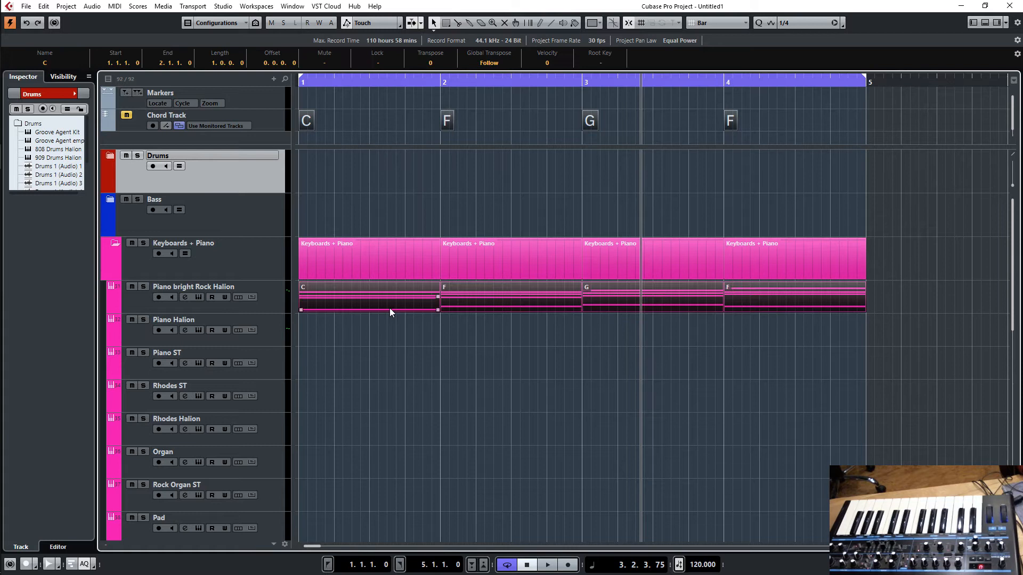
double_click(369, 297)
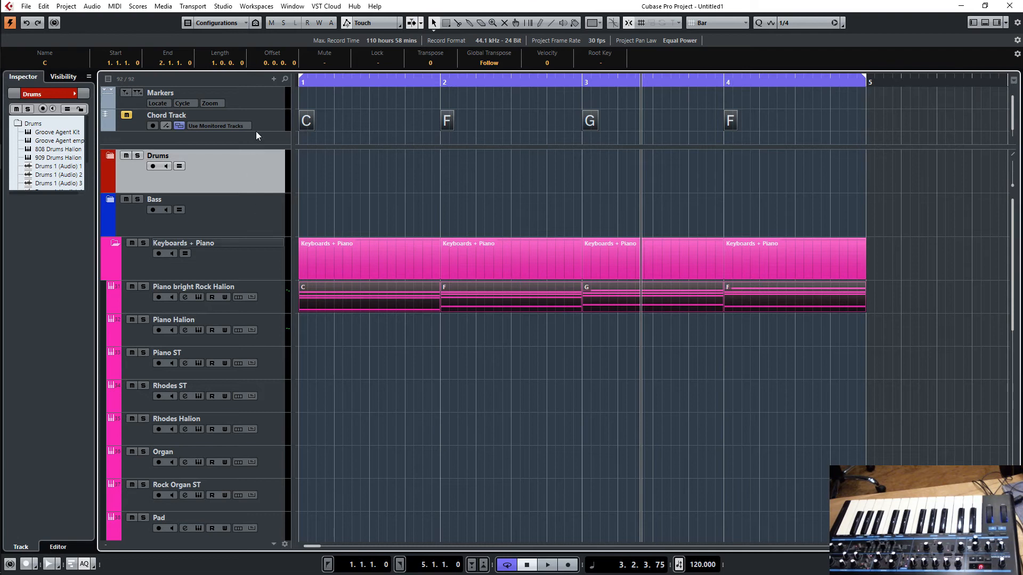
click(166, 116)
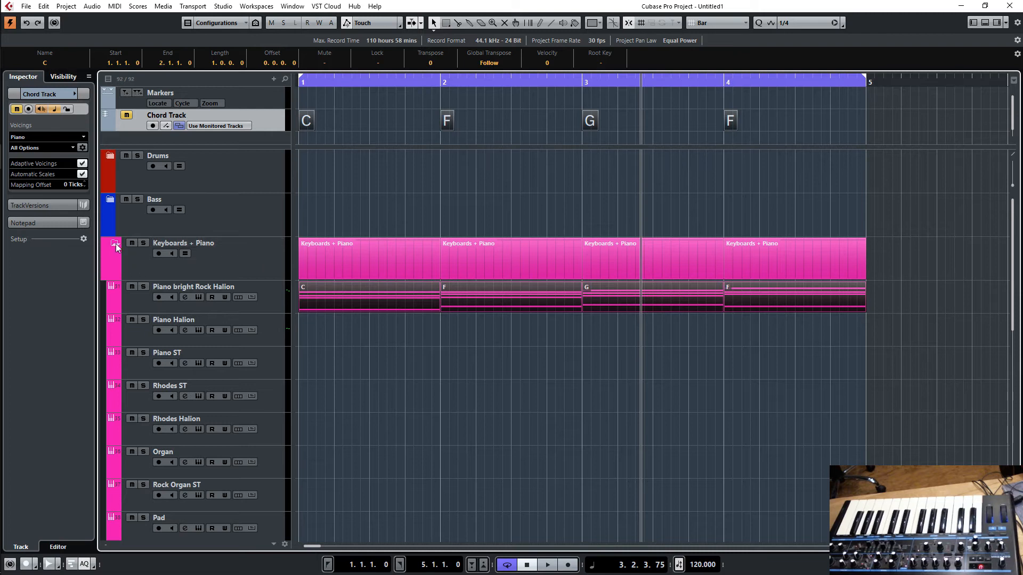
- Collapse and re-expand the Keyboards + Piano folder, then select the Piano Halion track
click(111, 243)
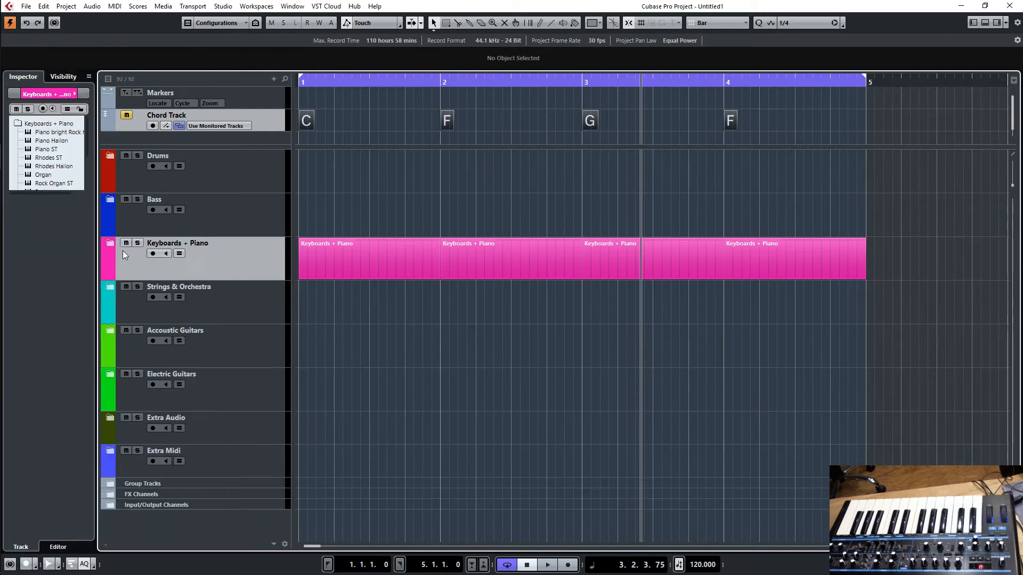
click(111, 243)
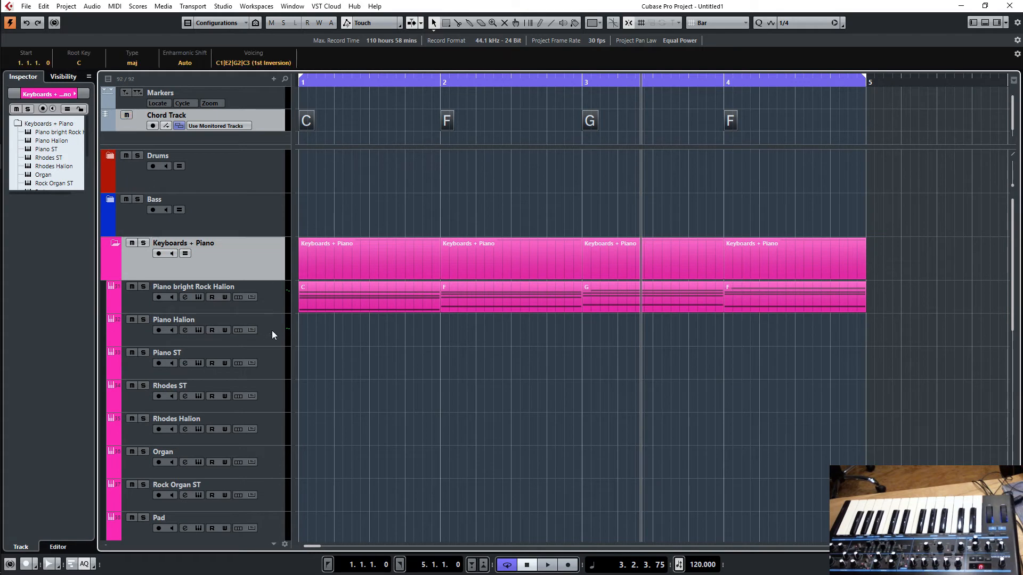
click(174, 319)
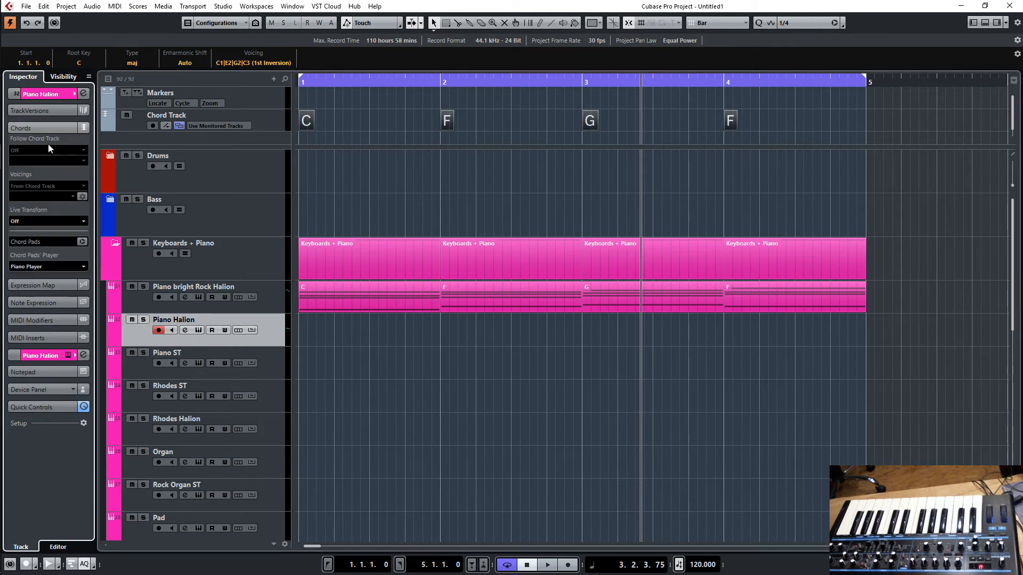
- Set Piano Halion's Live Transform to Chords and open Studio Setup's audio device page
click(46, 221)
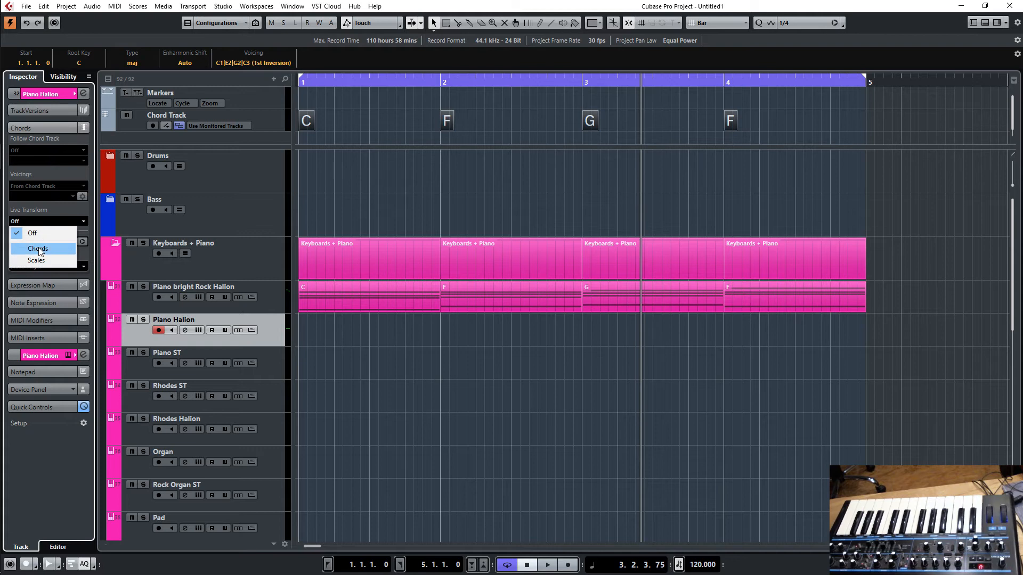
click(38, 249)
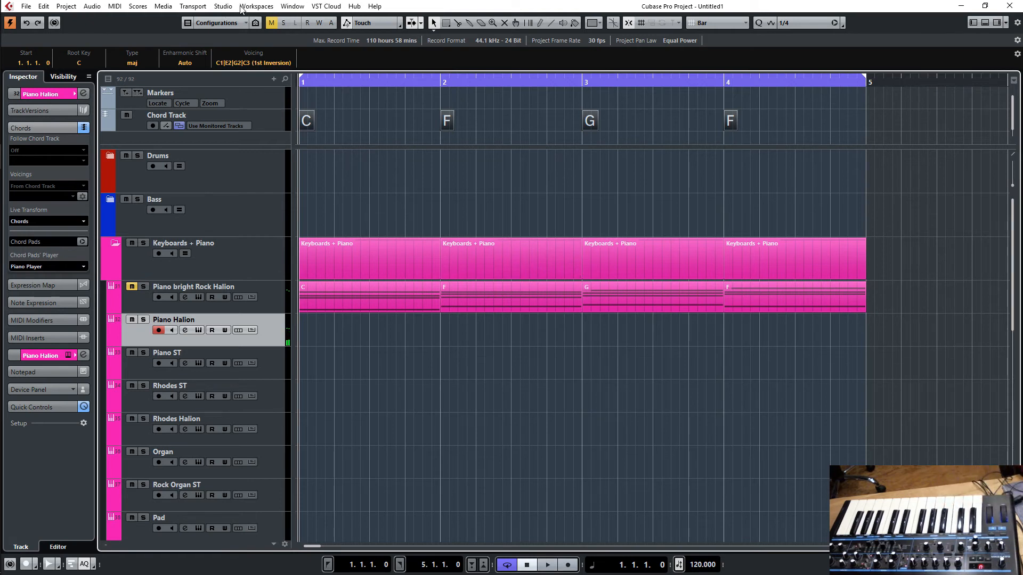
click(223, 5)
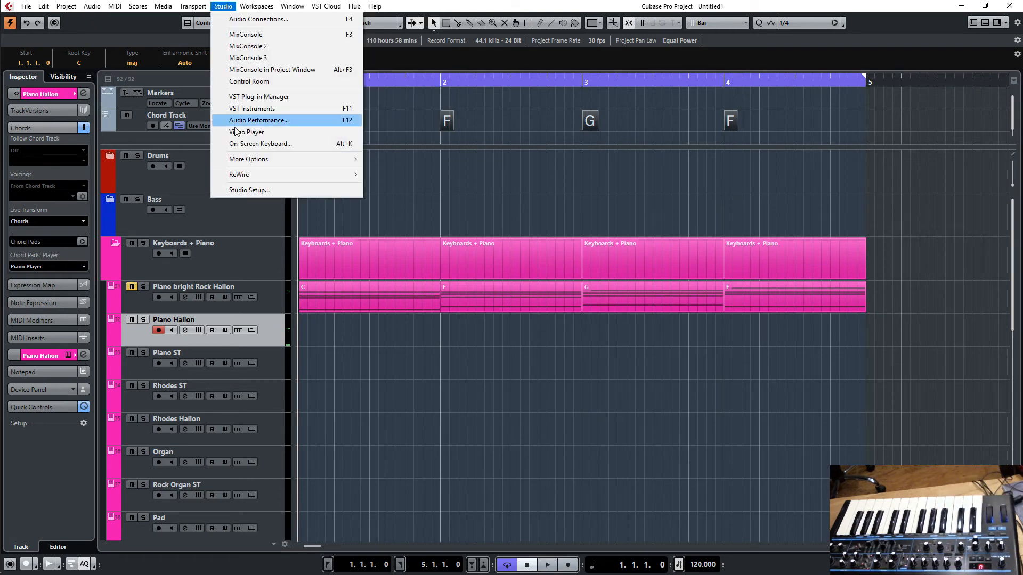
click(248, 189)
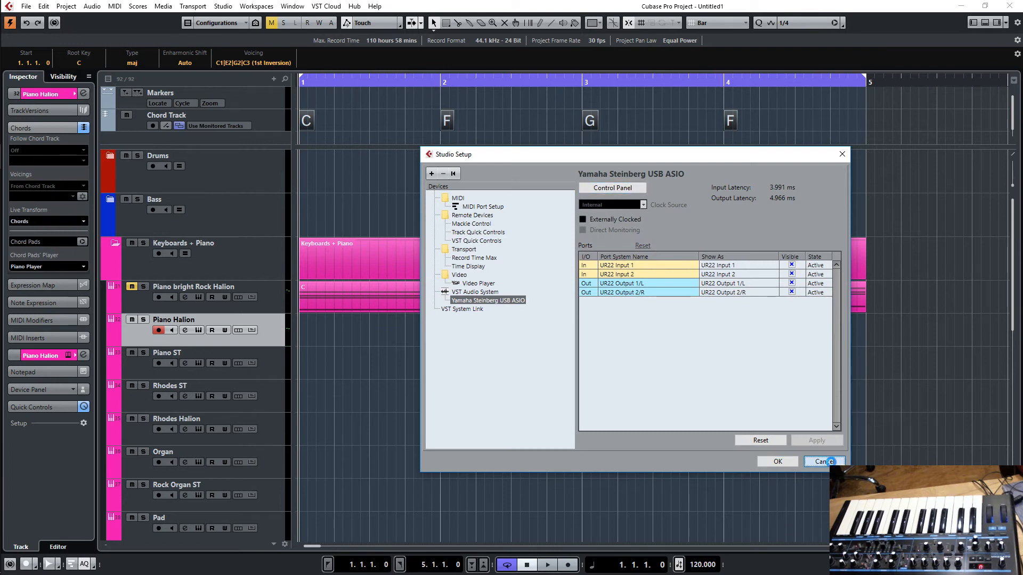
- Cancel Studio Setup, leaving the audio device settings unchanged
click(824, 461)
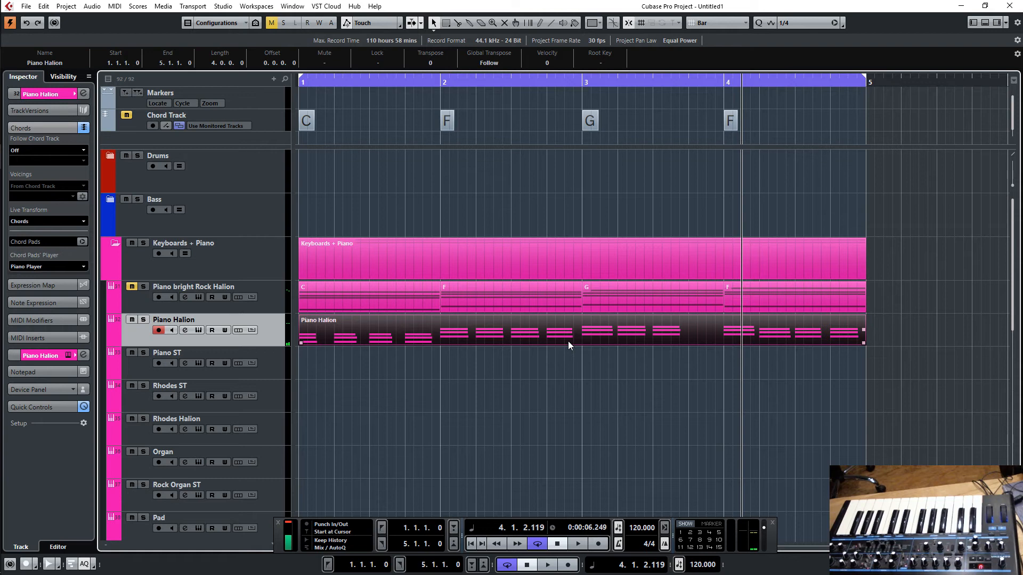
mouse_move(605, 340)
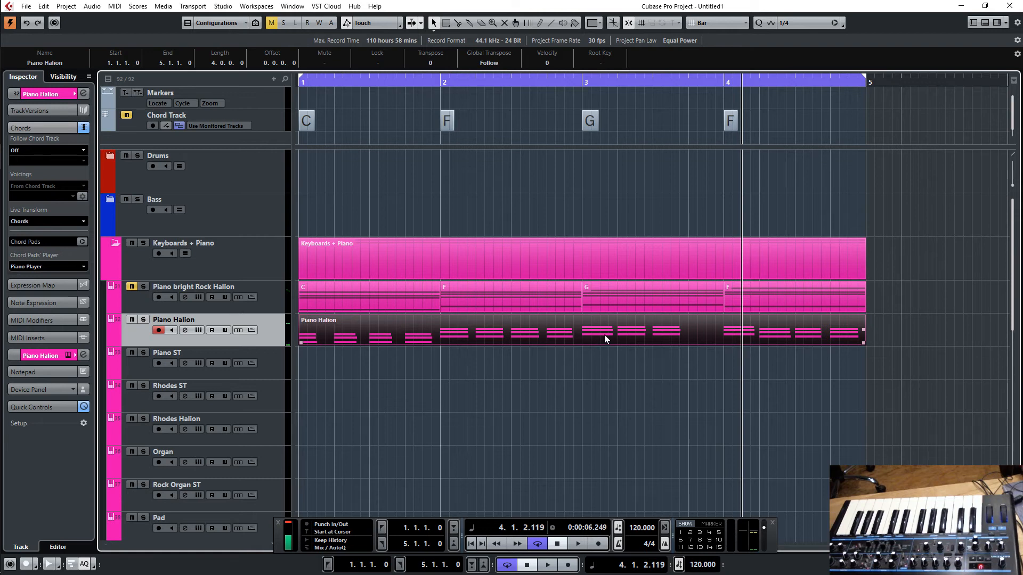
- Open the recorded Piano Halion part in the Key Editor to check its notes
double_click(587, 329)
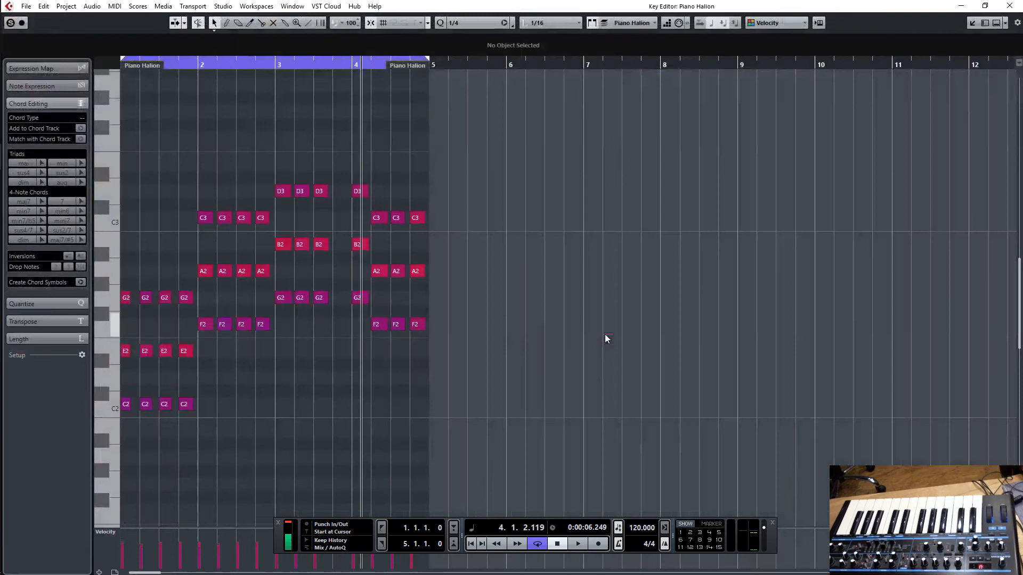
mouse_move(326, 288)
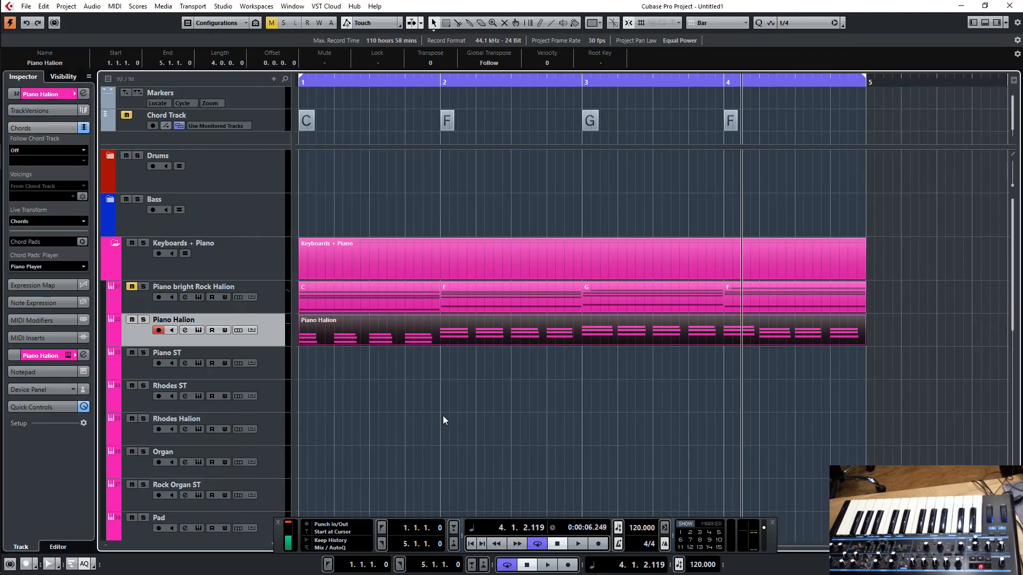
mouse_move(438, 418)
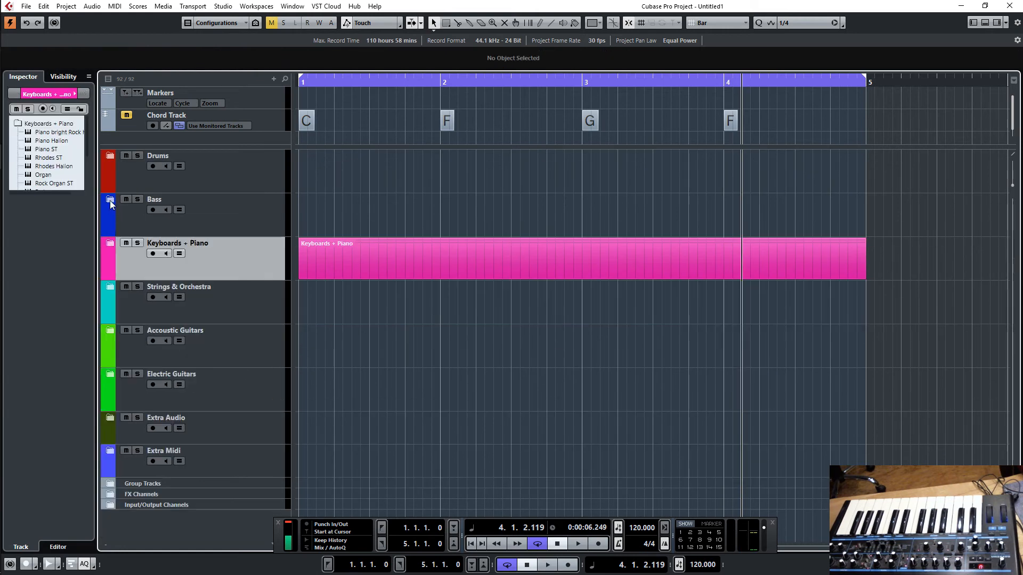
- Expand the Bass folder and select the Acoustic Bass Halion track for recording
click(110, 201)
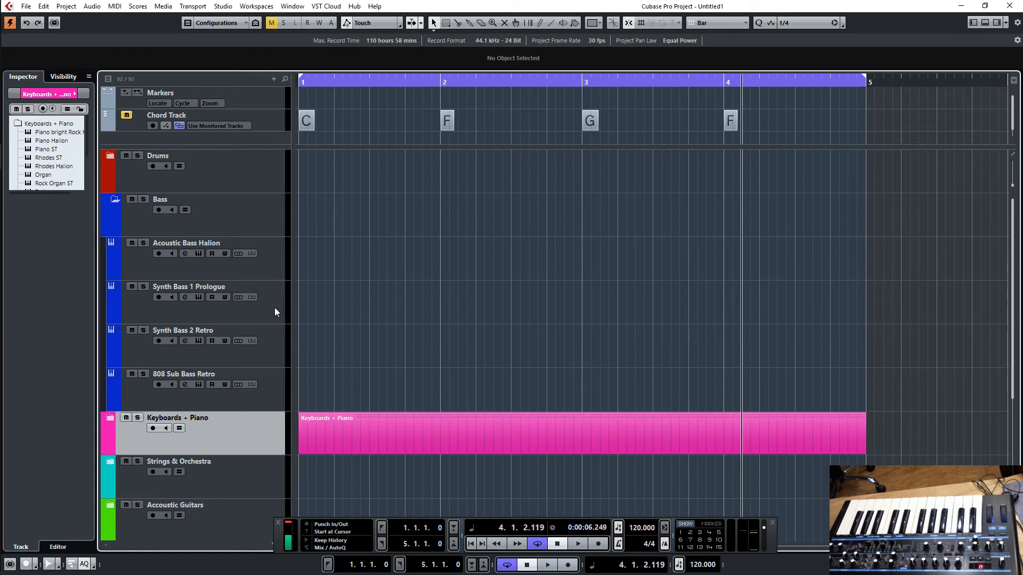
click(186, 243)
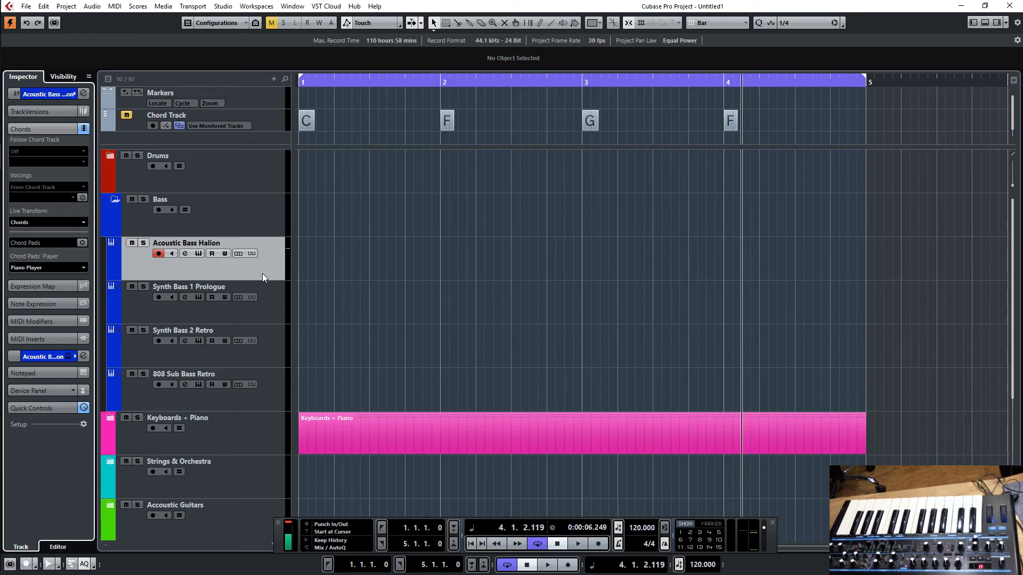
mouse_move(270, 268)
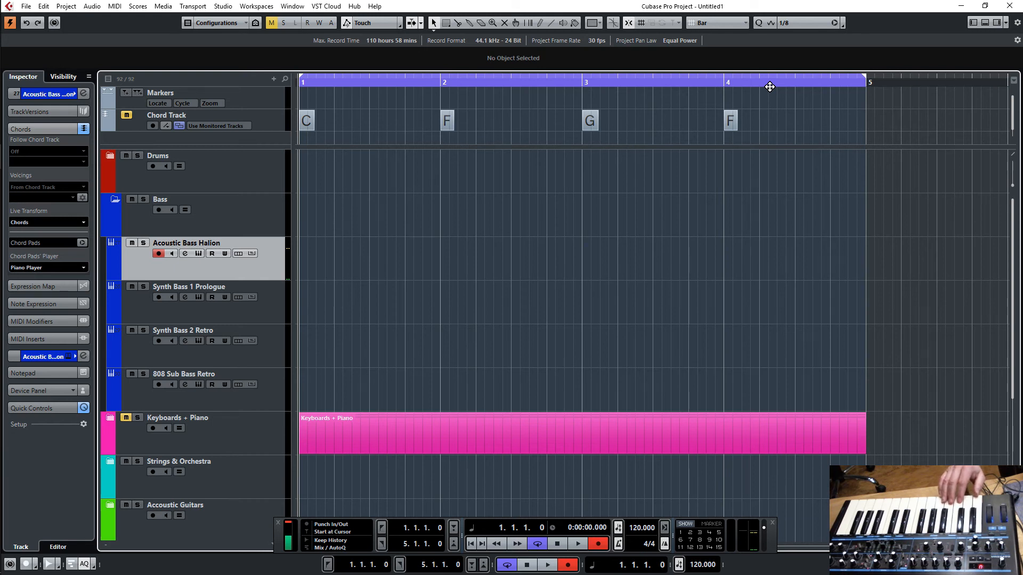
- Record a four-bar bass line on Acoustic Bass Halion across bars 1–4
click(576, 543)
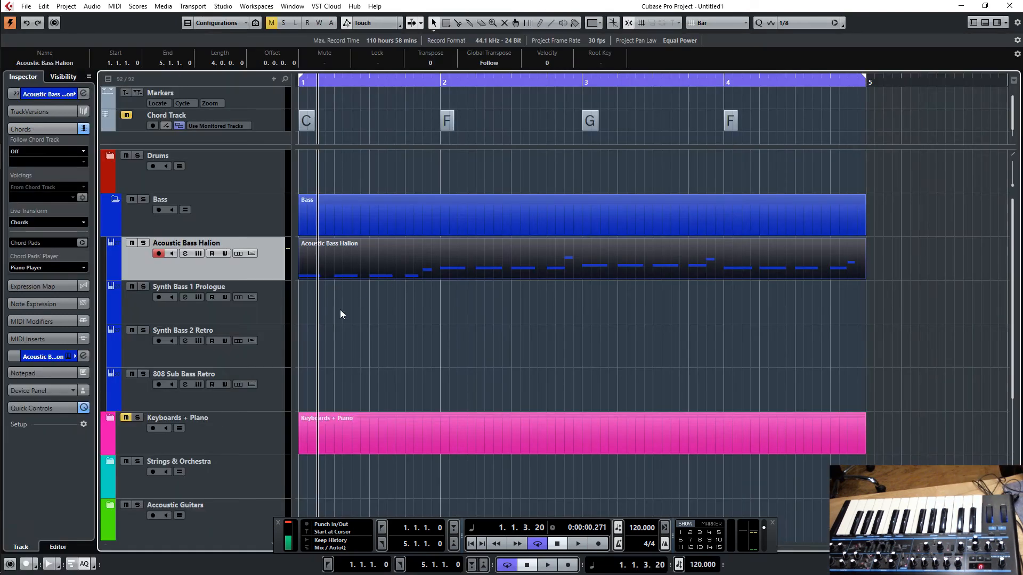
- Unmute the Keyboards + Piano folder and mute the Acoustic Bass Halion track
click(125, 418)
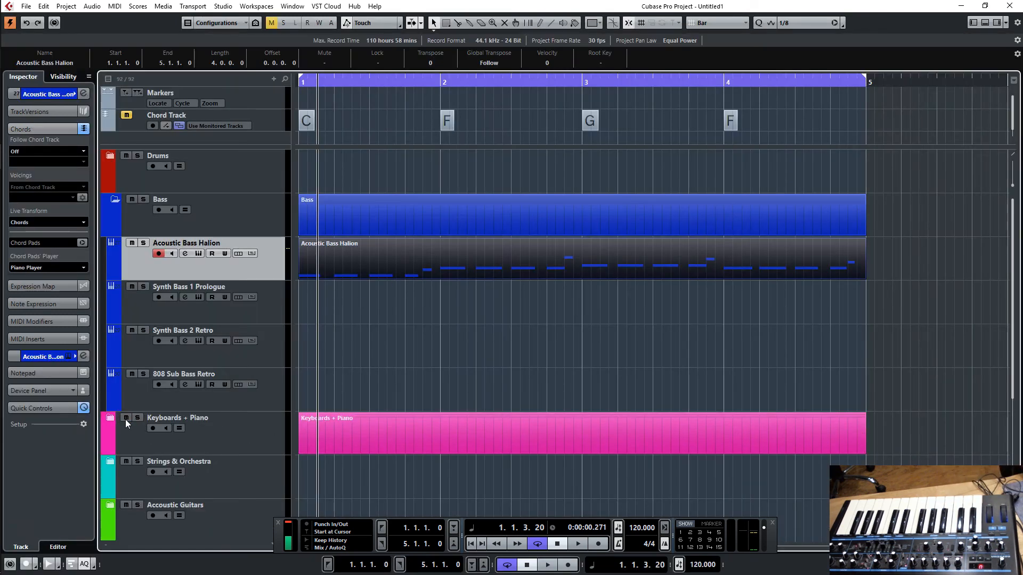
click(178, 418)
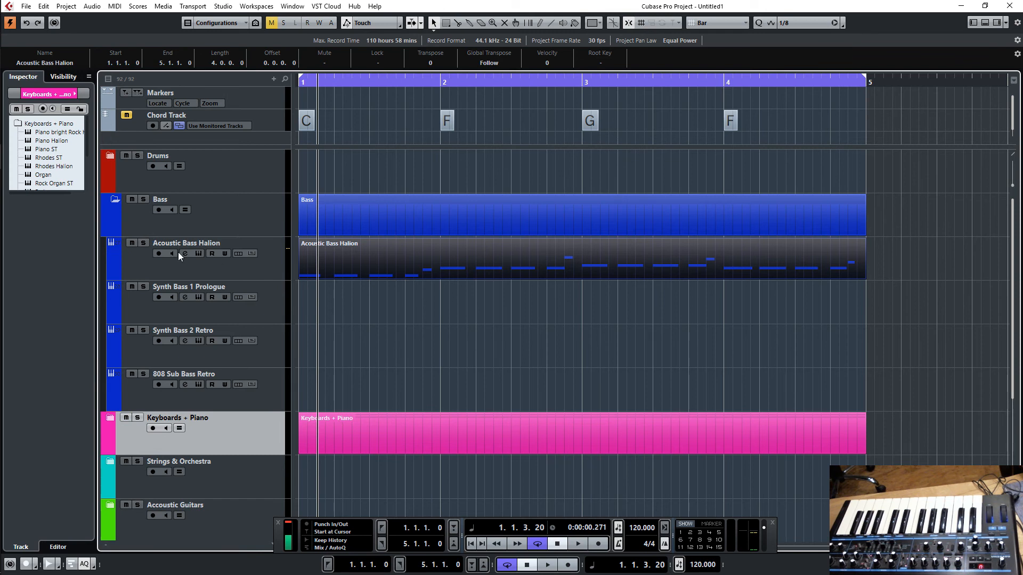
click(131, 243)
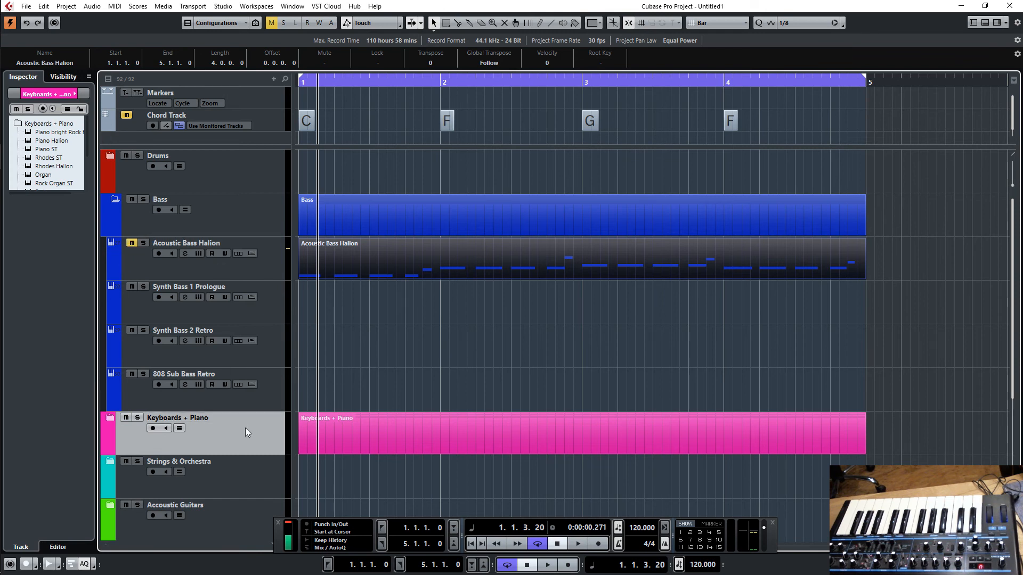
scroll(down, 3)
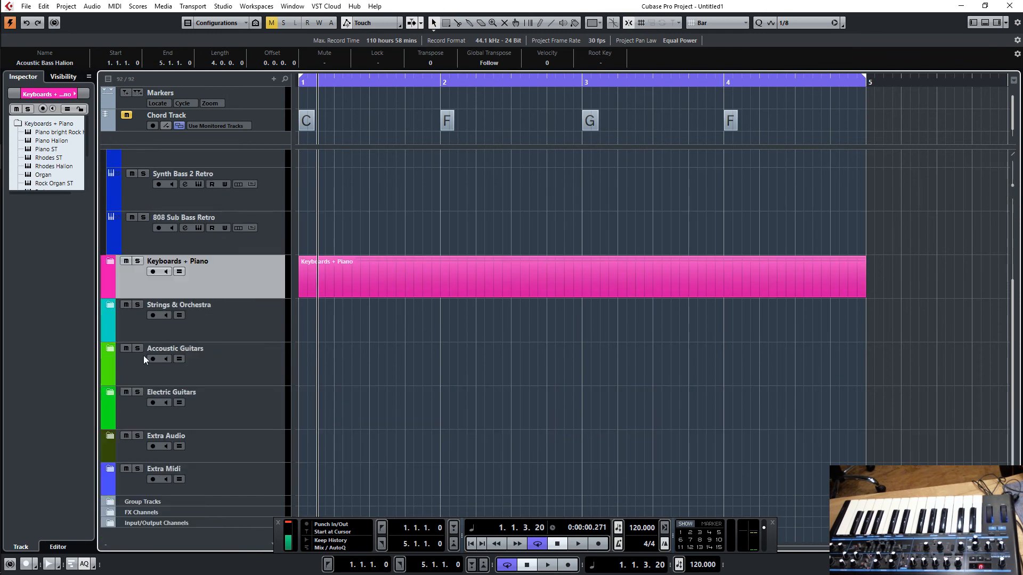
- Set Piano Halion to follow the chord track, synchronizing its data first
click(114, 261)
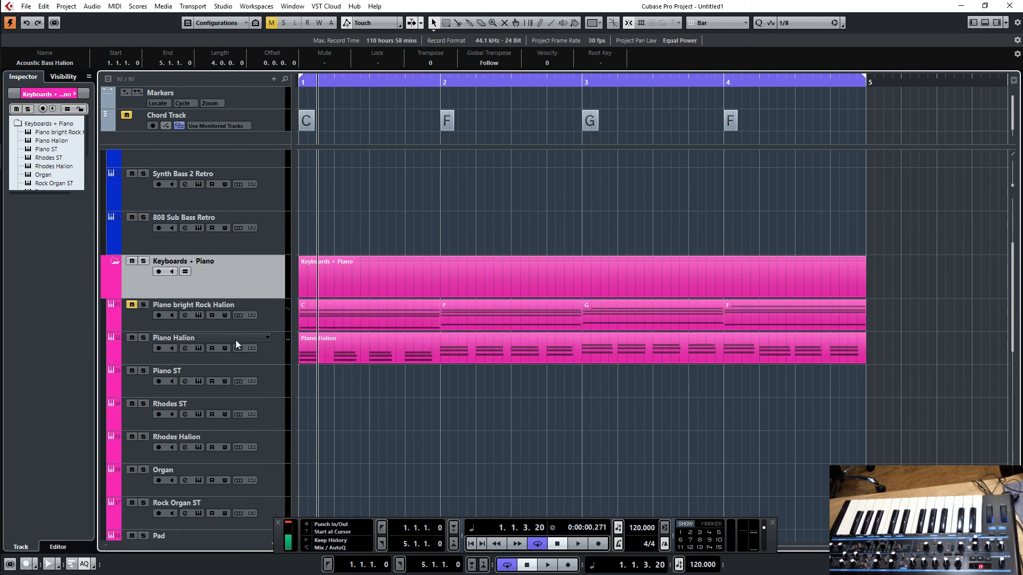
click(192, 337)
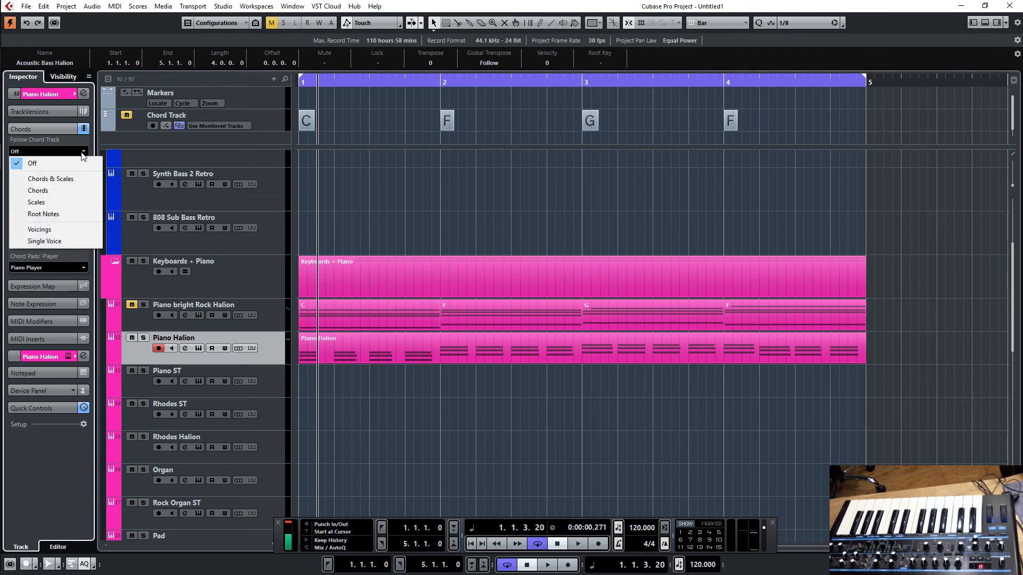
click(37, 191)
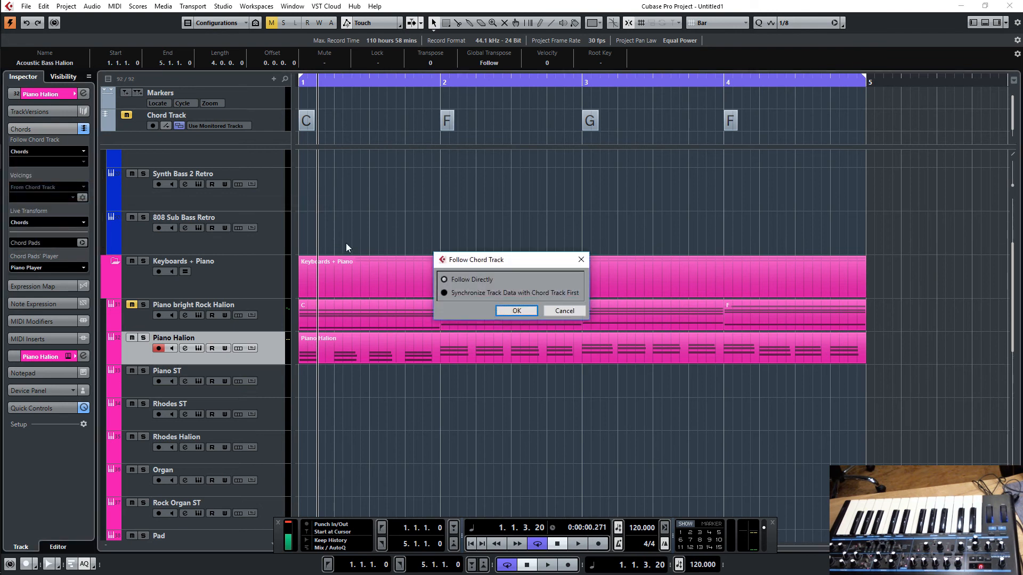
click(515, 310)
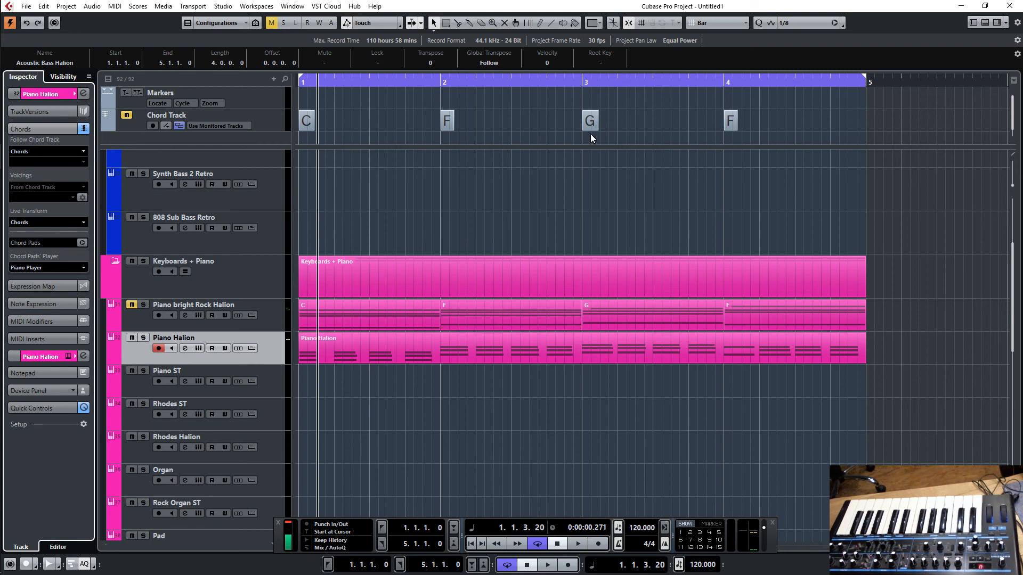
mouse_move(456, 126)
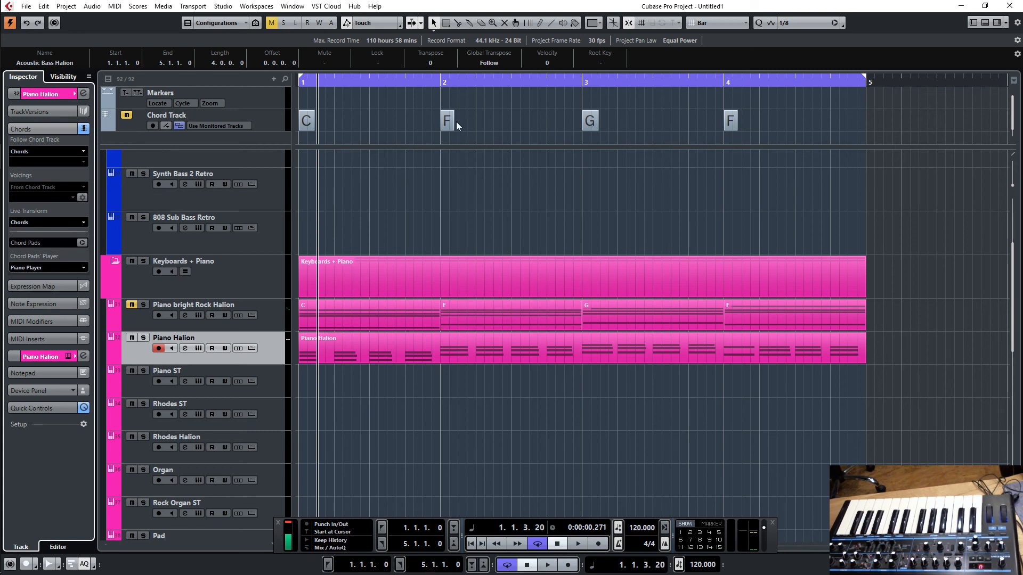
- Edit the bar-2 F chord event, change its type to min, and close the editor
double_click(446, 121)
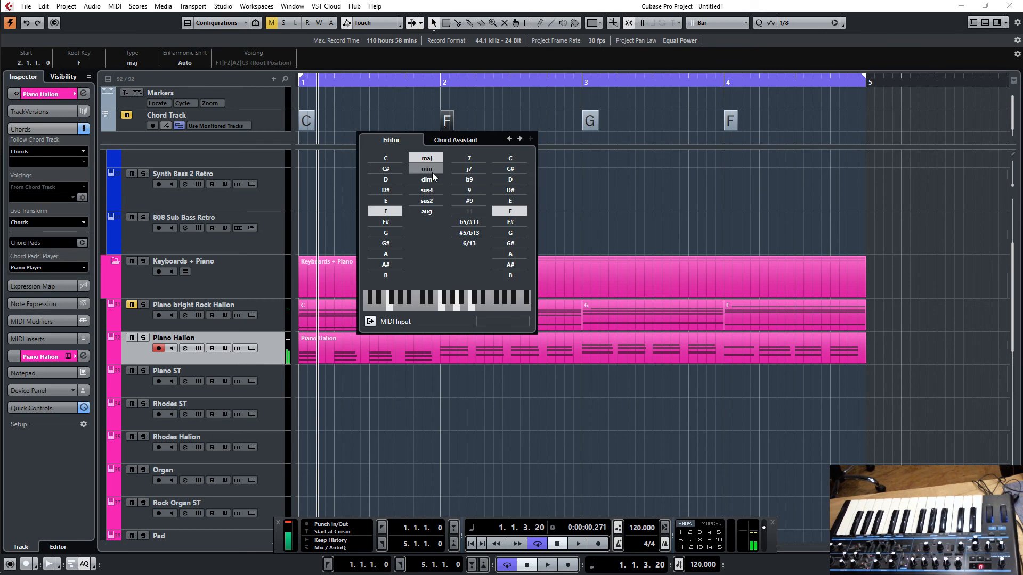
click(426, 168)
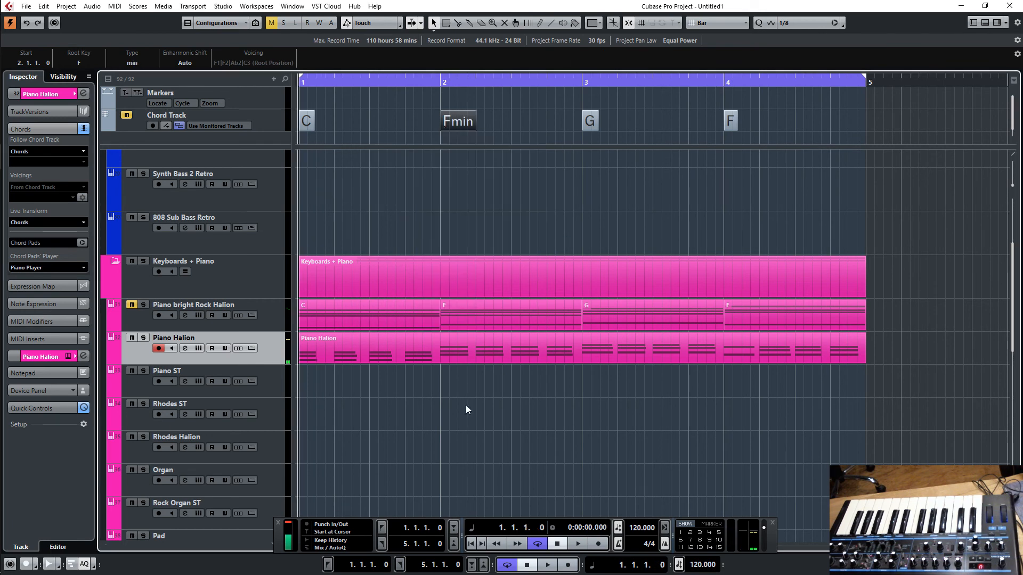
click(577, 543)
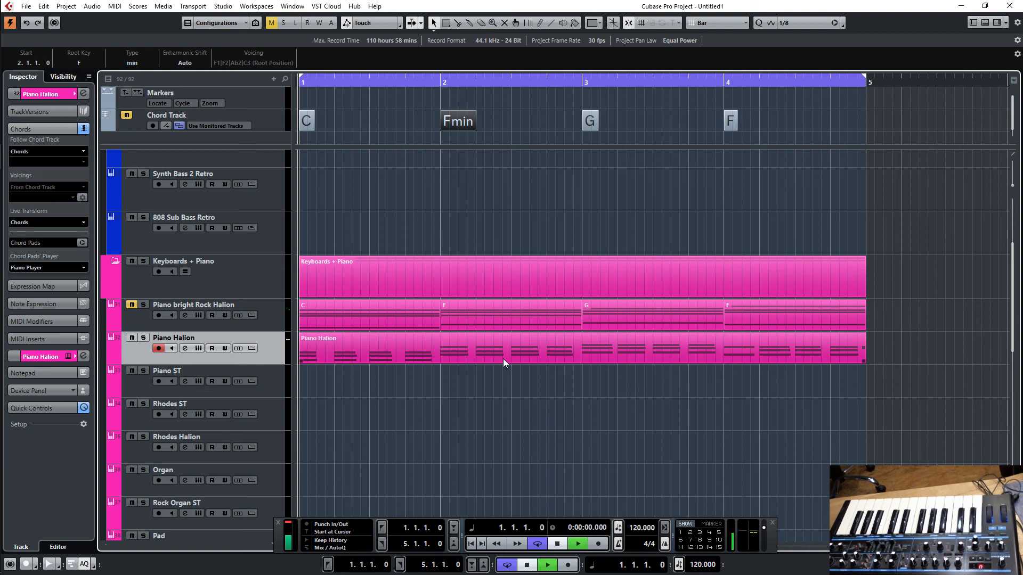
click(577, 543)
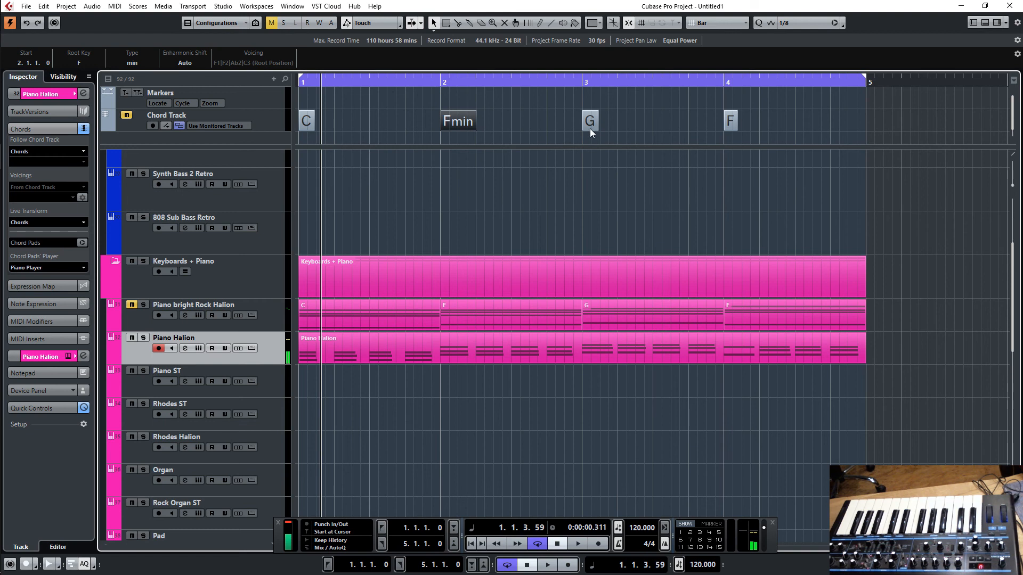
- Edit the bar-3 G chord event and set its root to A
double_click(589, 120)
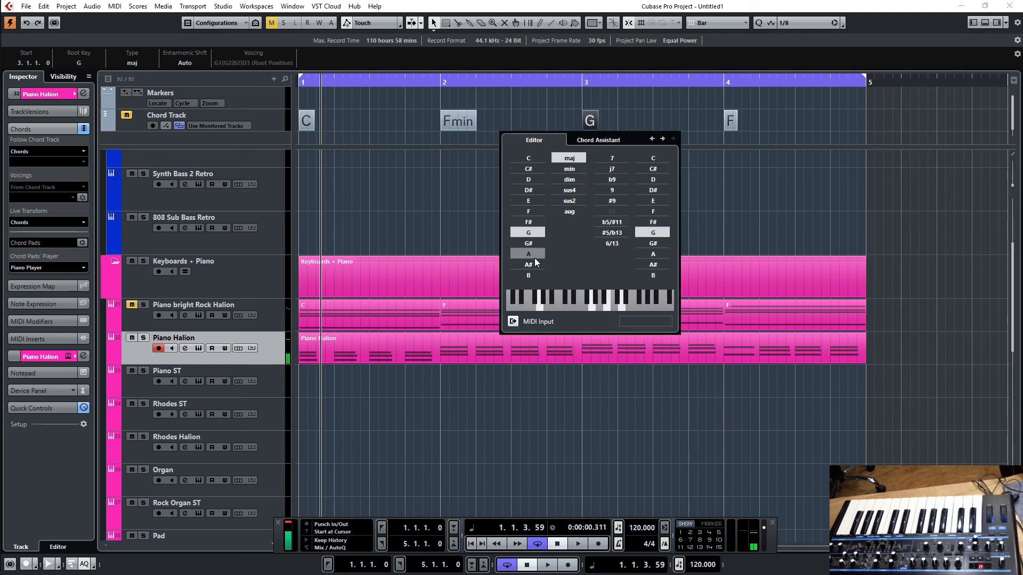
click(569, 169)
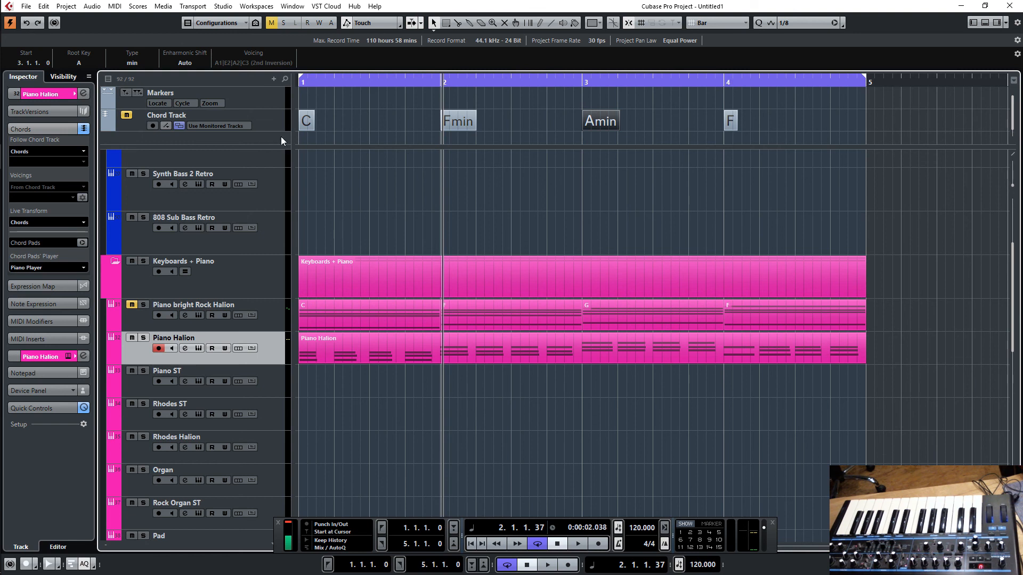
- Open the bar-4 F chord in the editor and show Circle of Fifths chord suggestions
click(167, 115)
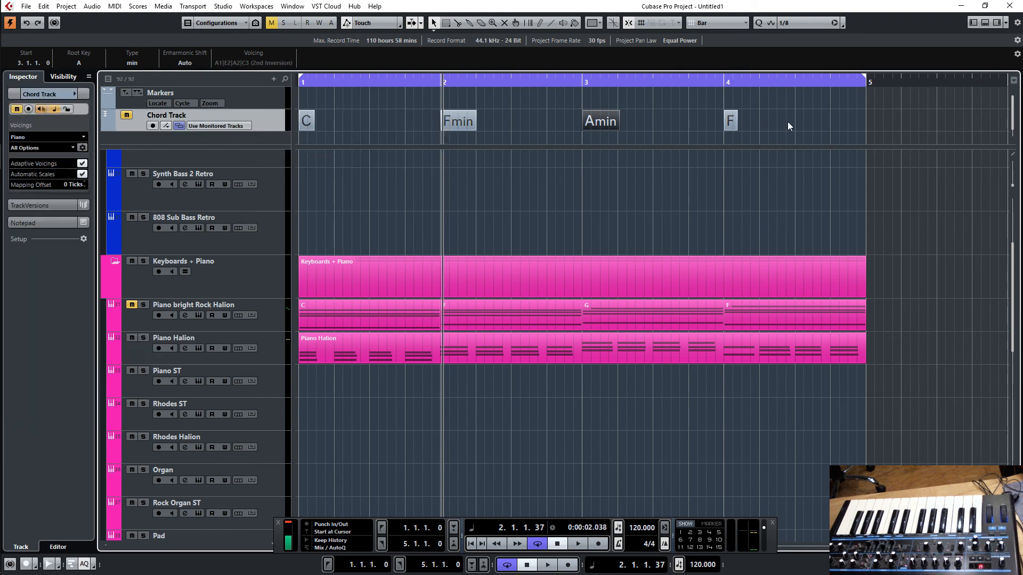
double_click(730, 121)
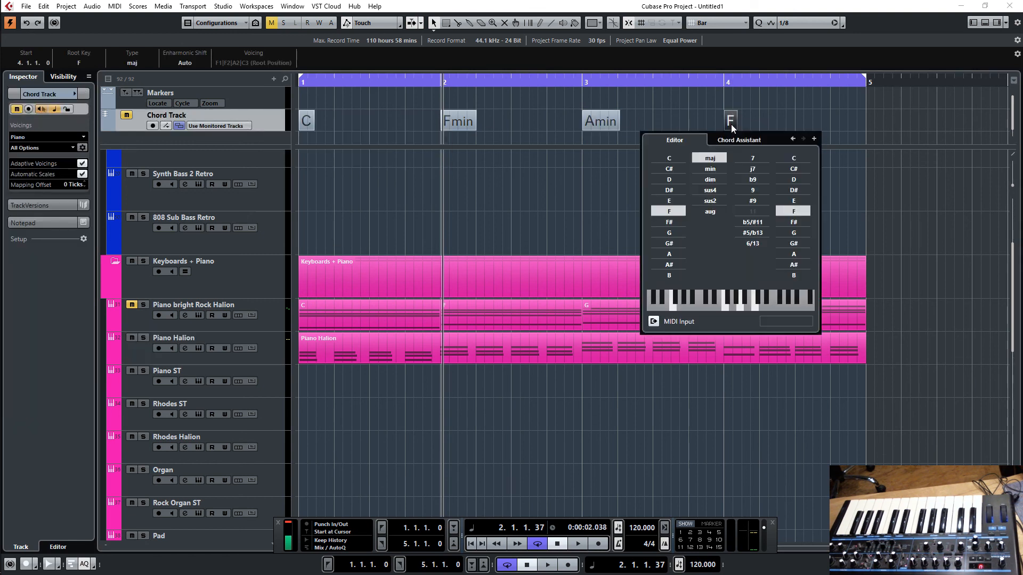
mouse_move(747, 145)
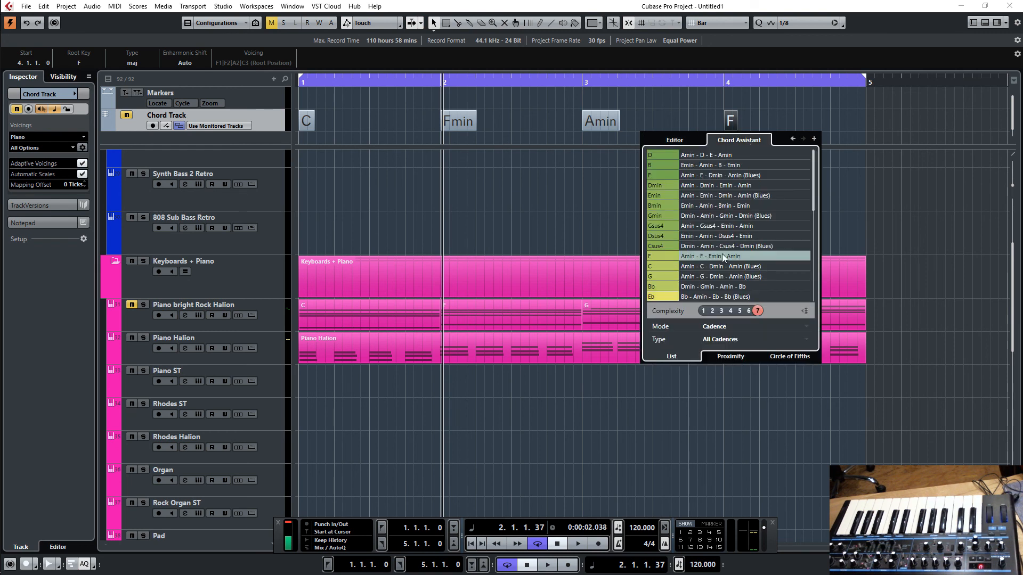
mouse_move(711, 155)
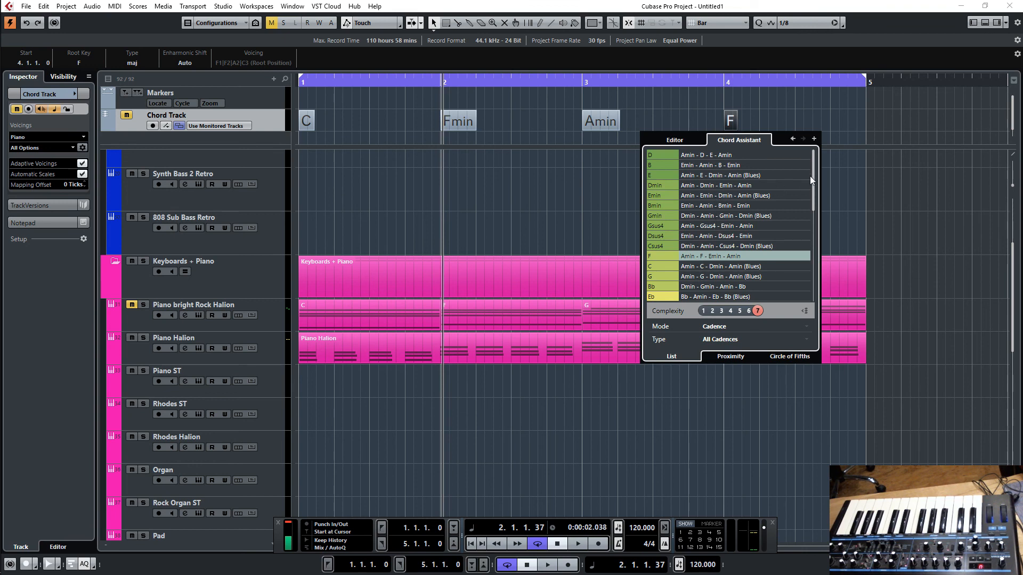
scroll(down, 3)
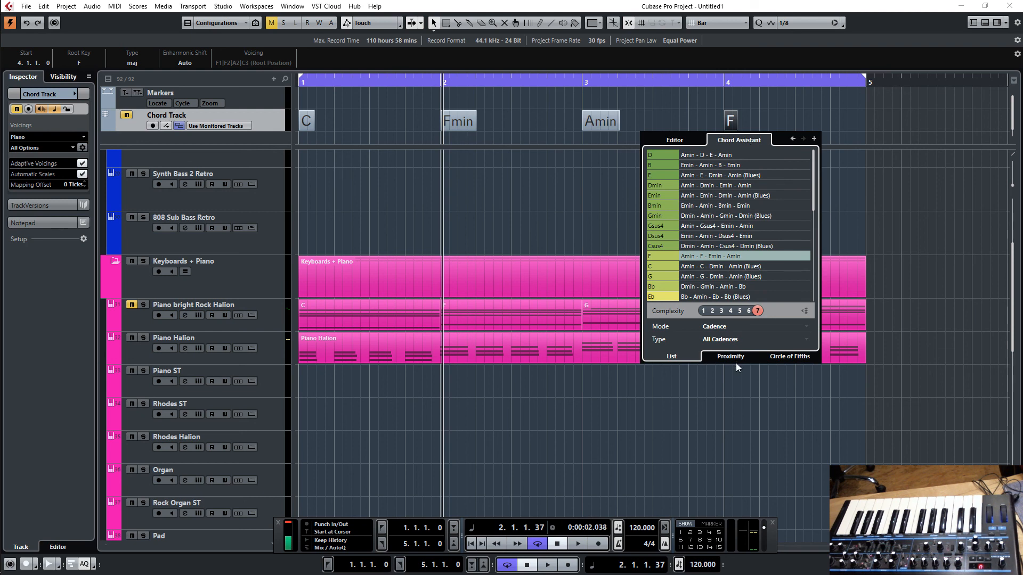
click(787, 356)
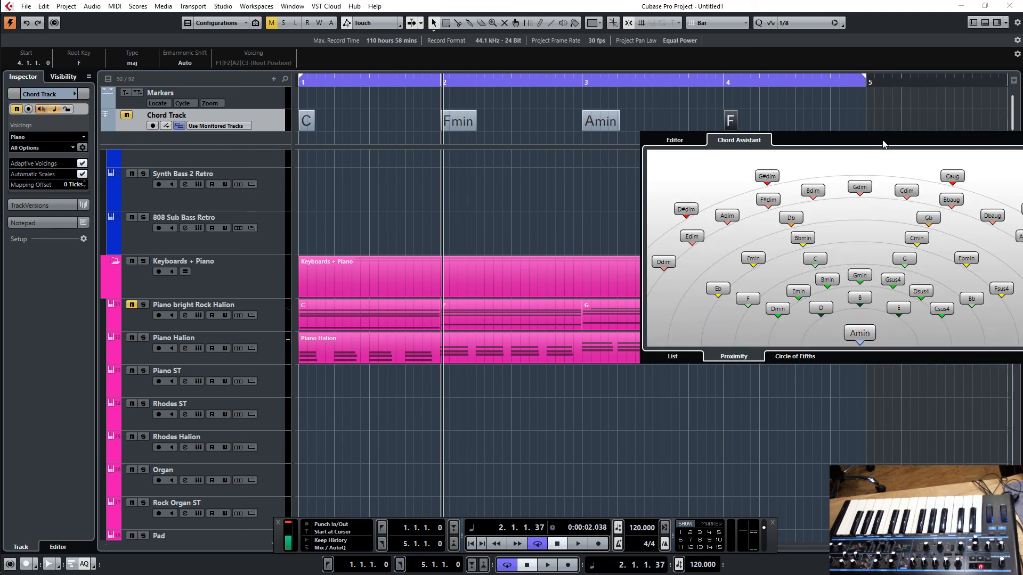
click(793, 356)
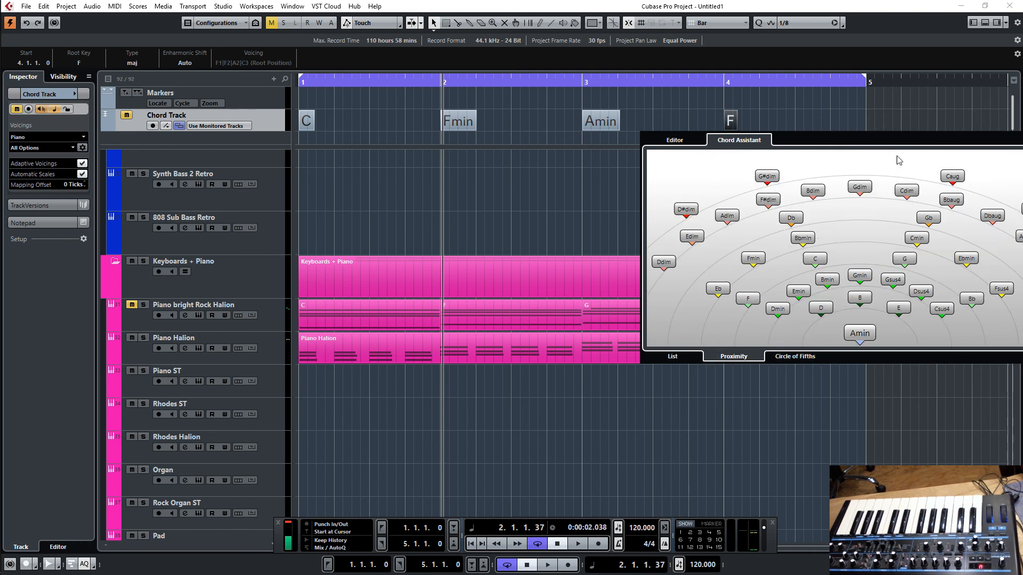
mouse_move(729, 246)
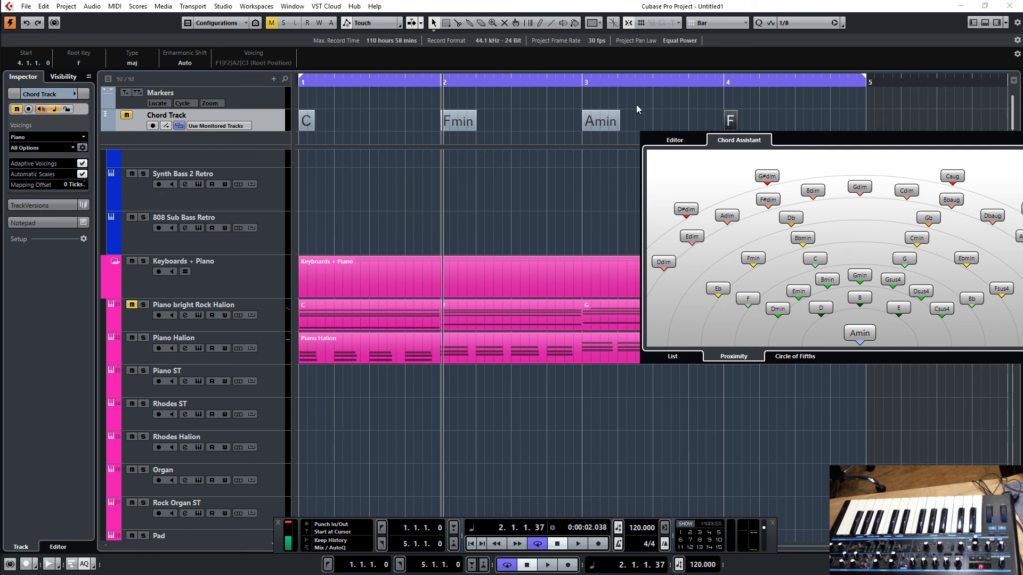
mouse_move(735, 219)
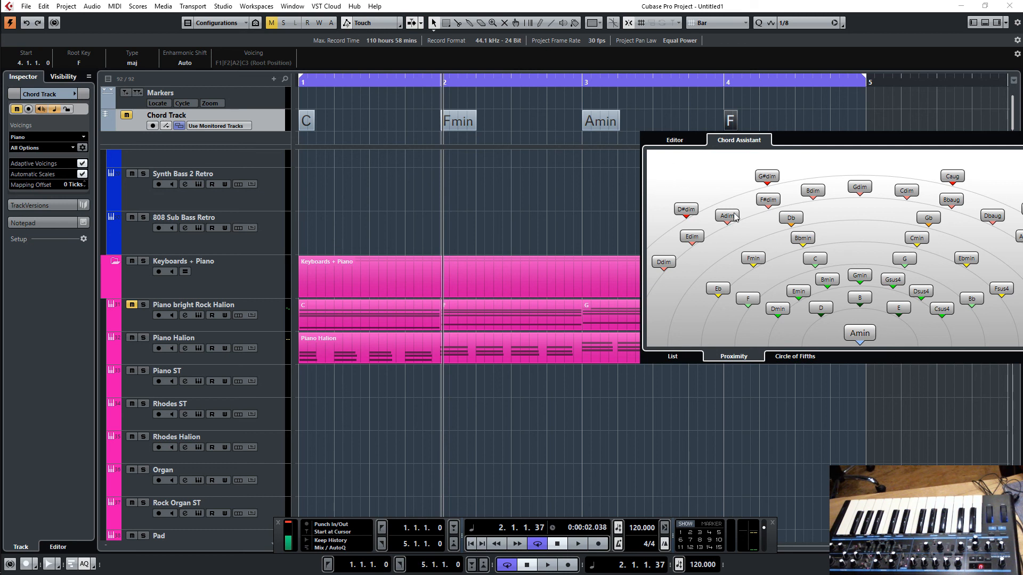
mouse_move(689, 192)
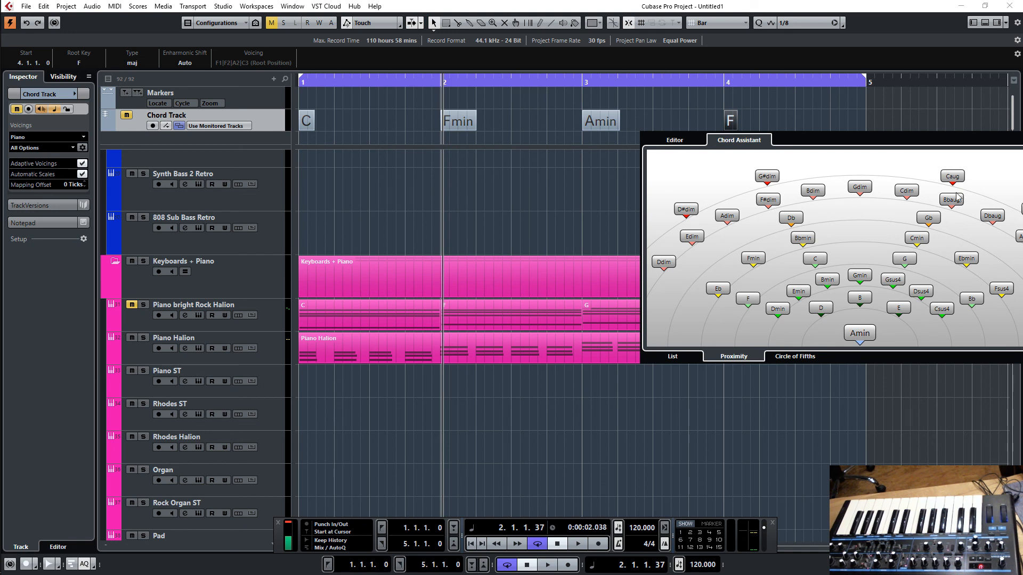
mouse_move(934, 197)
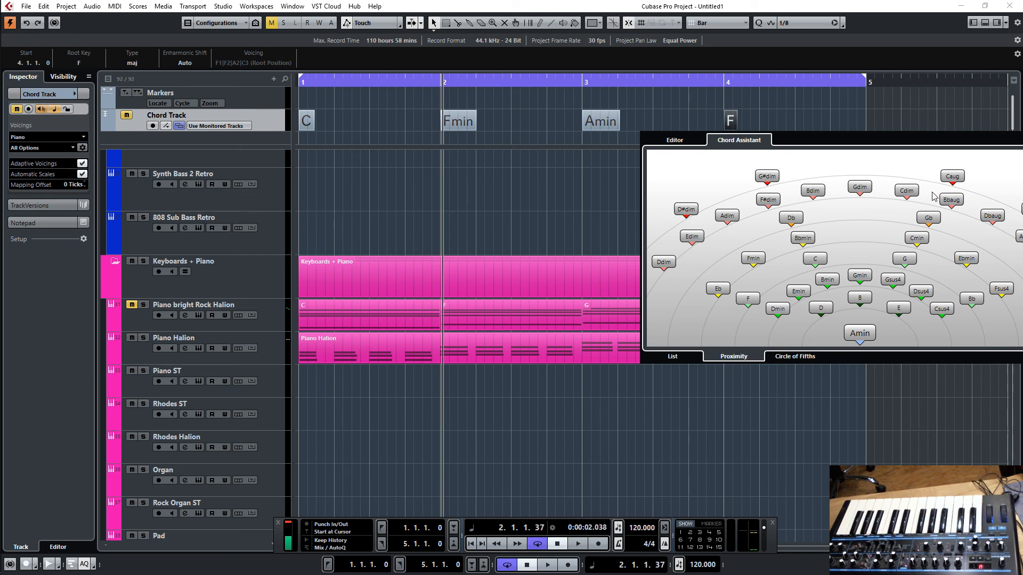
mouse_move(992, 100)
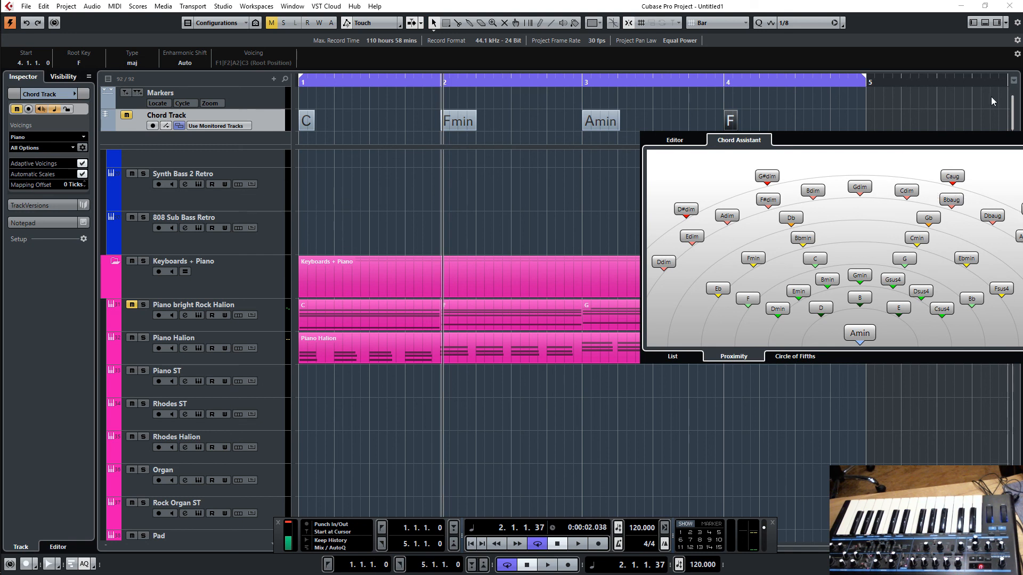
mouse_move(870, 141)
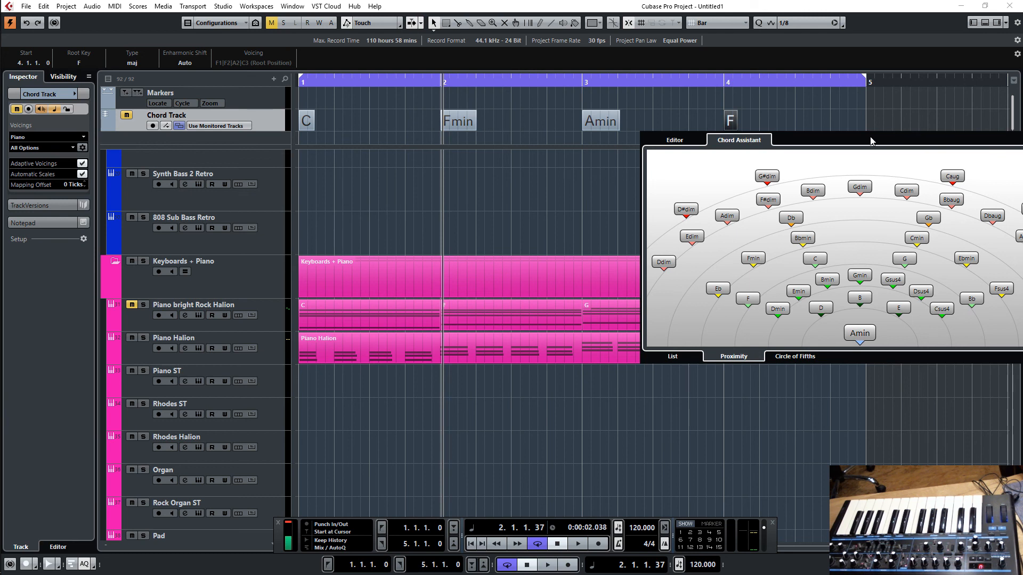